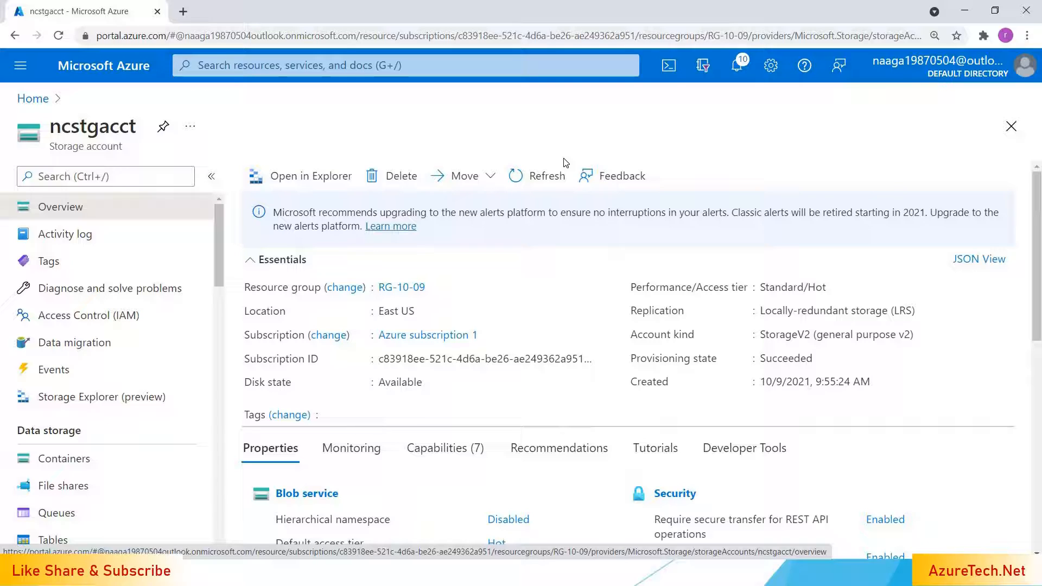
mouse_move(339, 422)
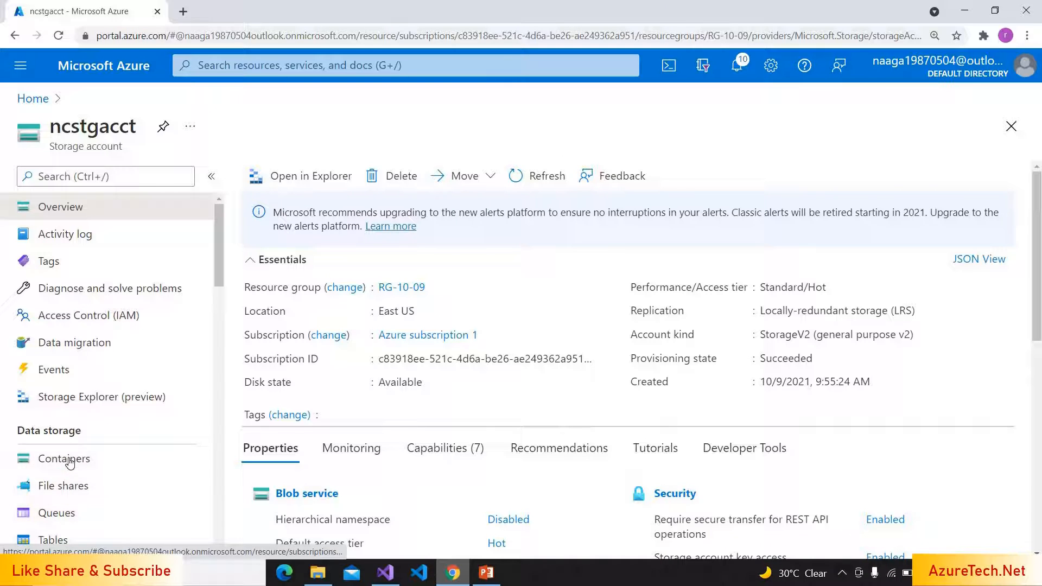
Add a private container named democontainer to the ncstgacct storage account
click(64, 458)
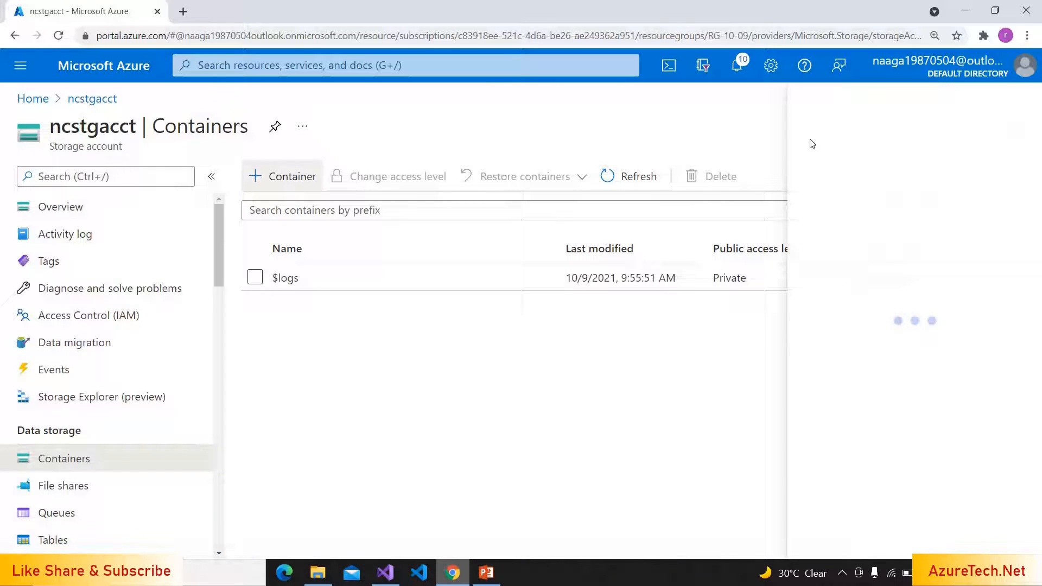
click(282, 176)
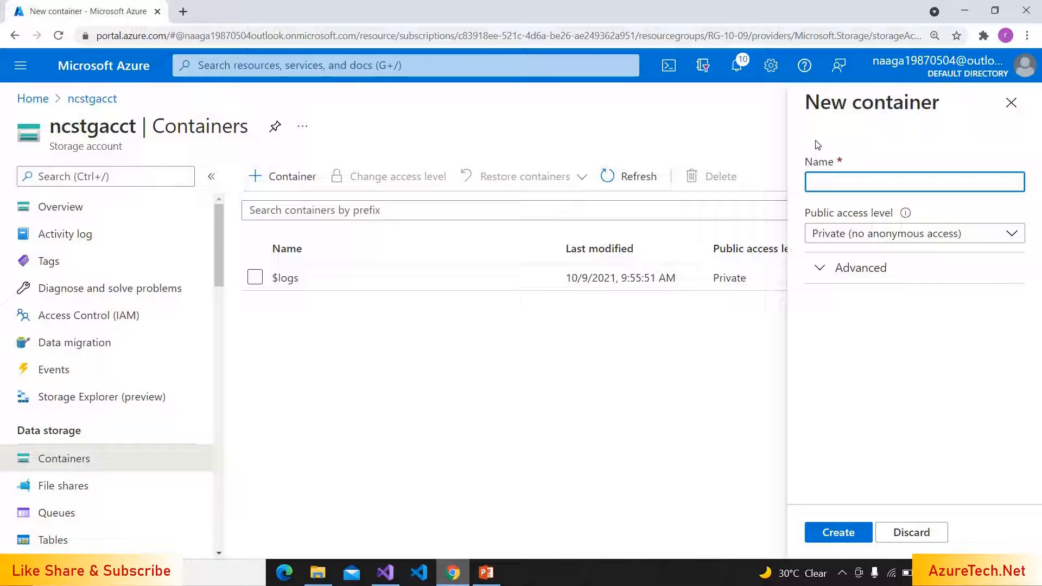
text(democontainer)
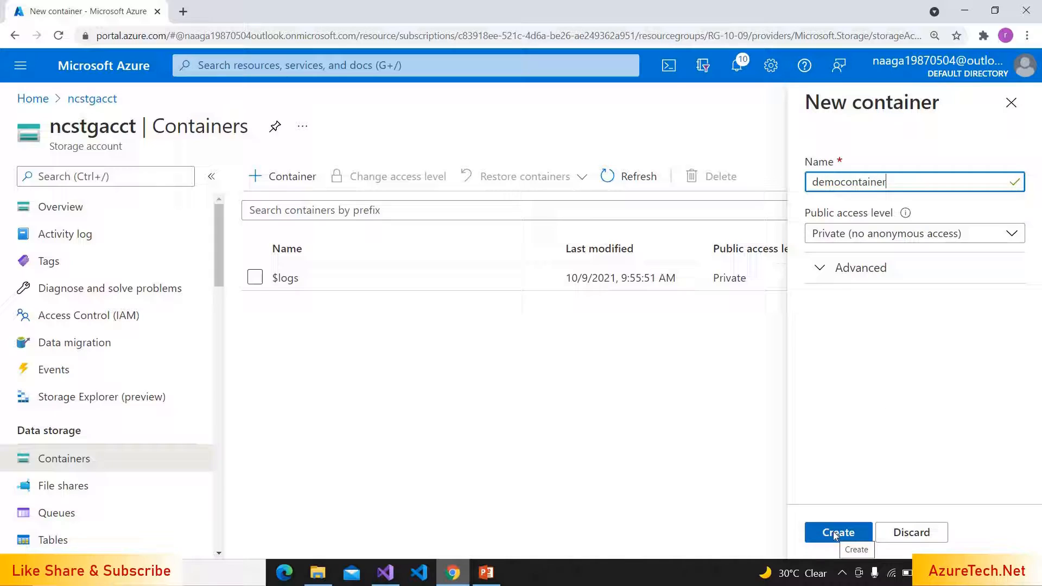
click(837, 532)
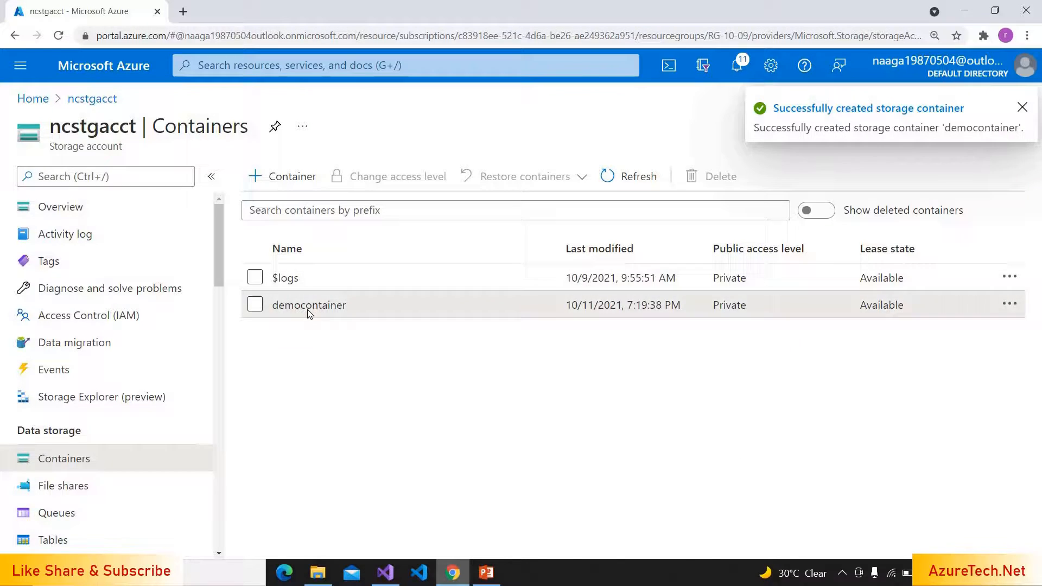
Upload BlobVersioningDemo, DownlaodedFile, InsCred.csv, InsPayMessage.xml and ReadBlobDemo into democontainer
click(308, 305)
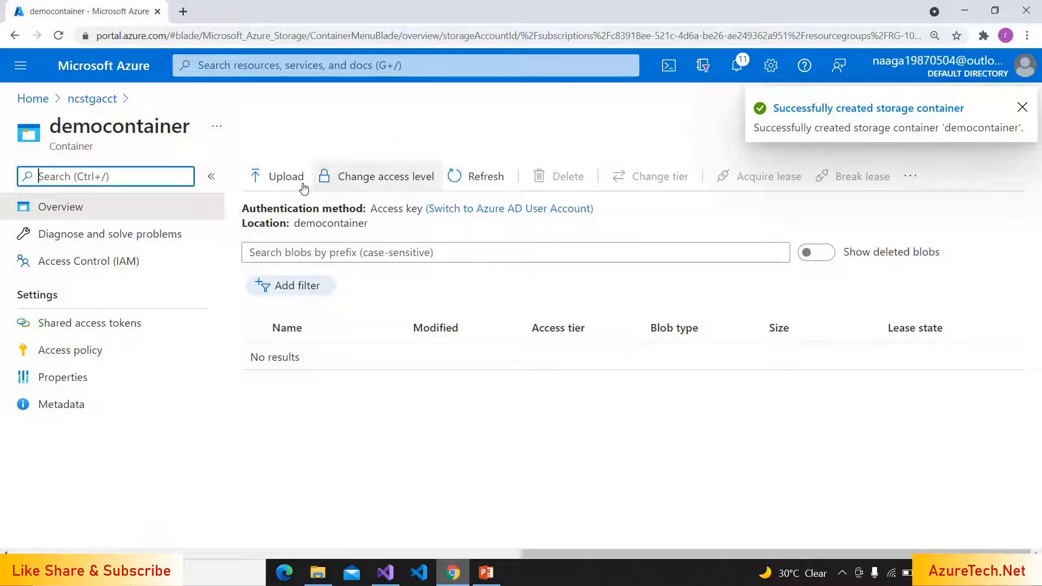
click(284, 176)
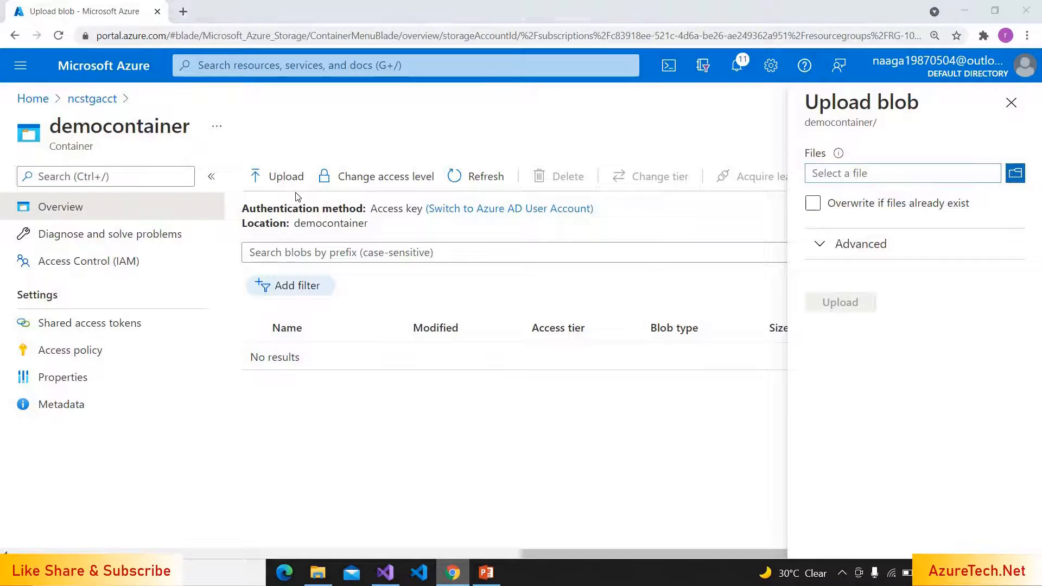
click(1015, 173)
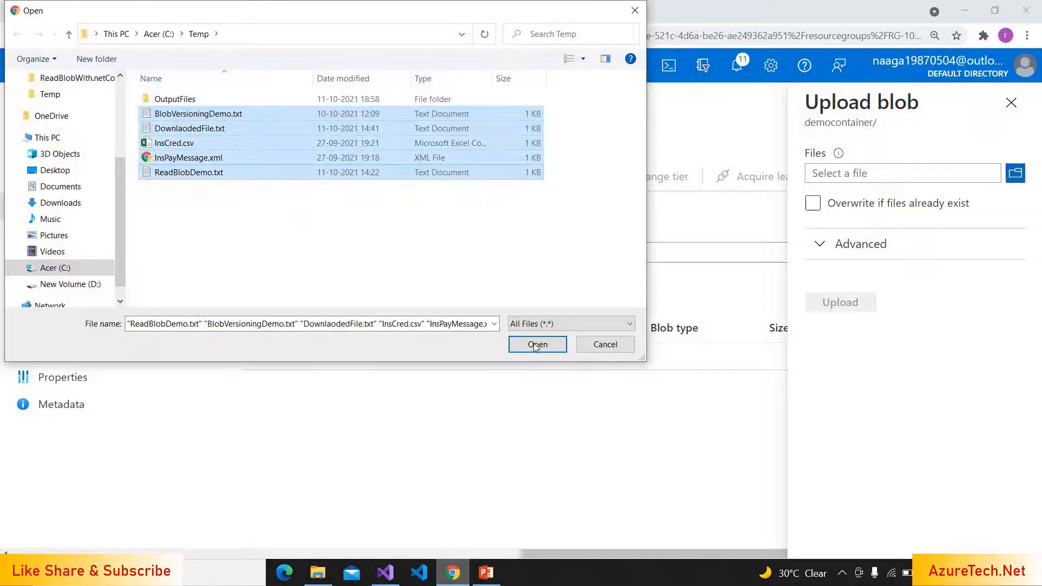
click(536, 344)
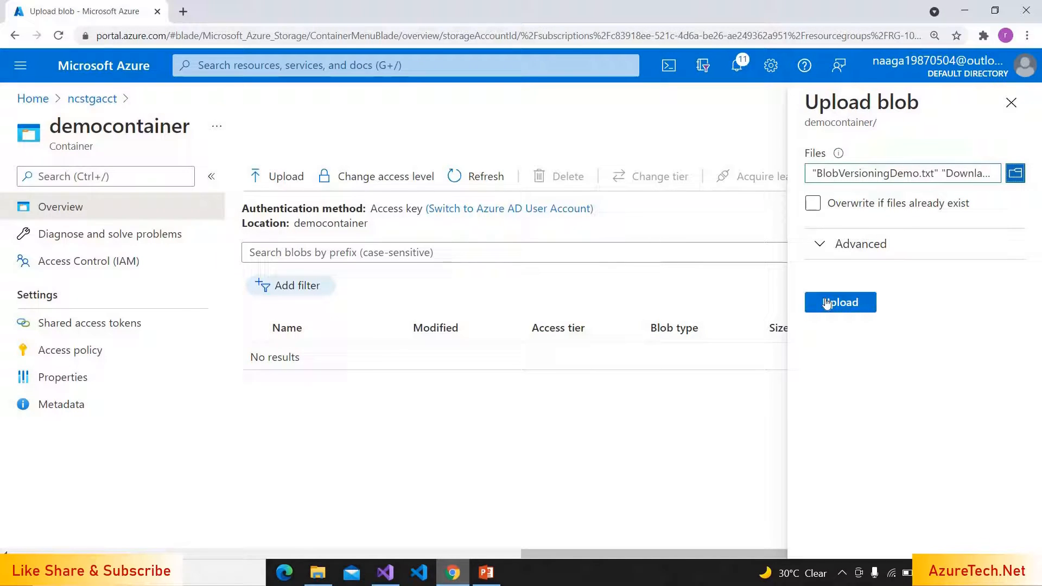
click(839, 302)
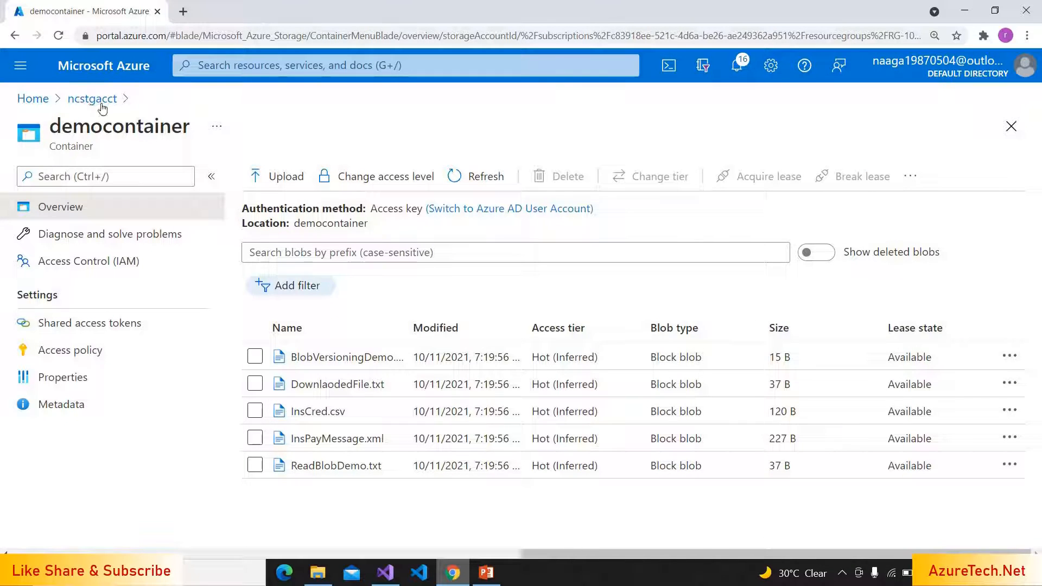
mouse_move(91, 99)
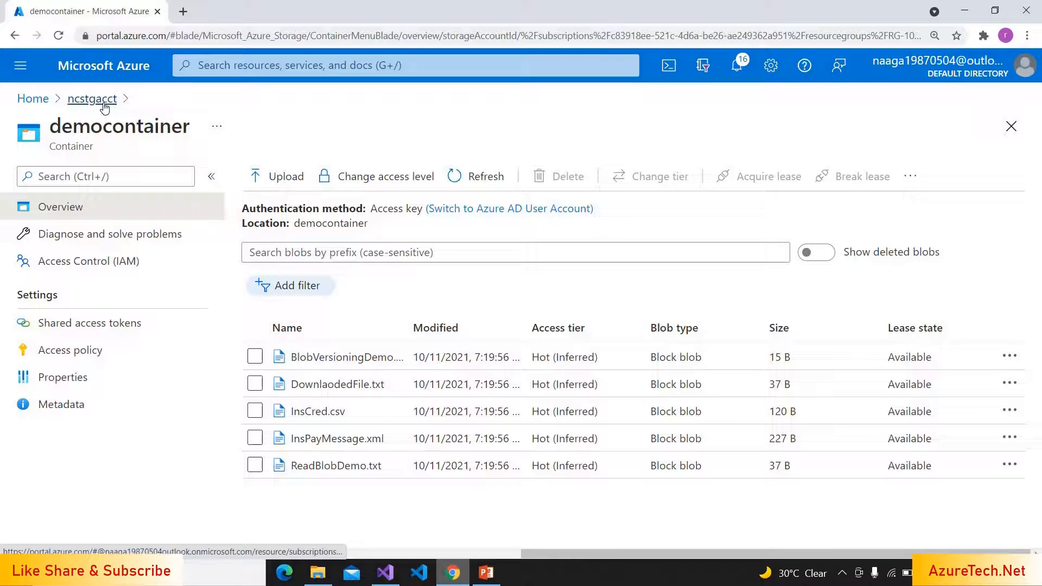
Copy key1's connection string from the ncstgacct Access keys page
click(92, 98)
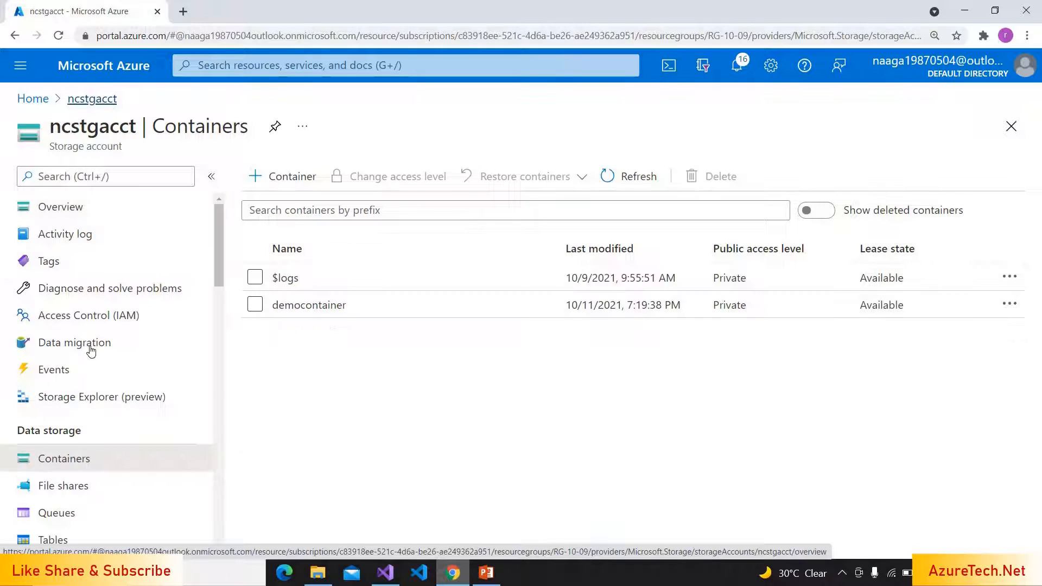
scroll(down, 3)
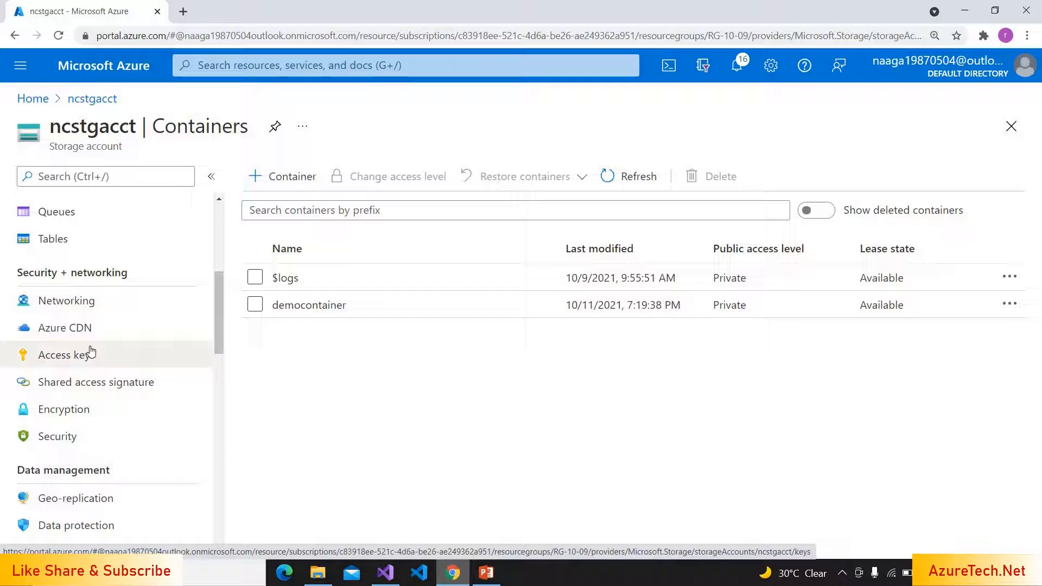
click(65, 354)
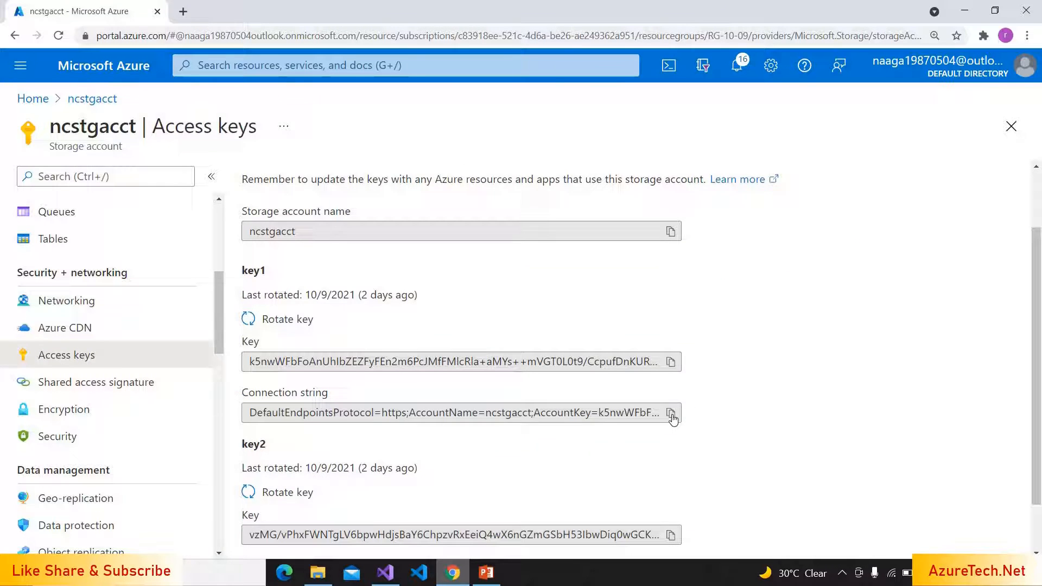
click(671, 412)
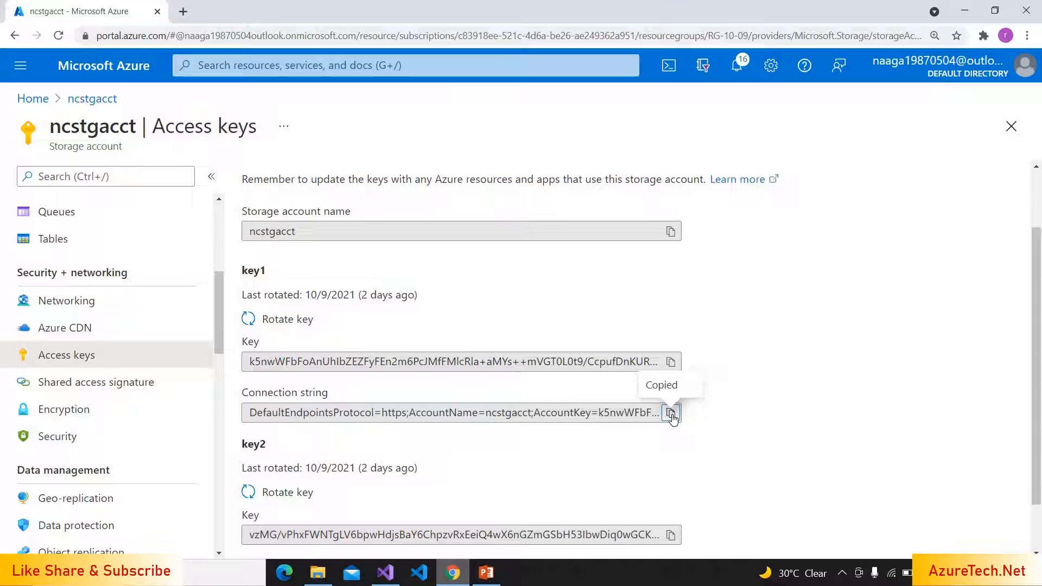
mouse_move(384, 571)
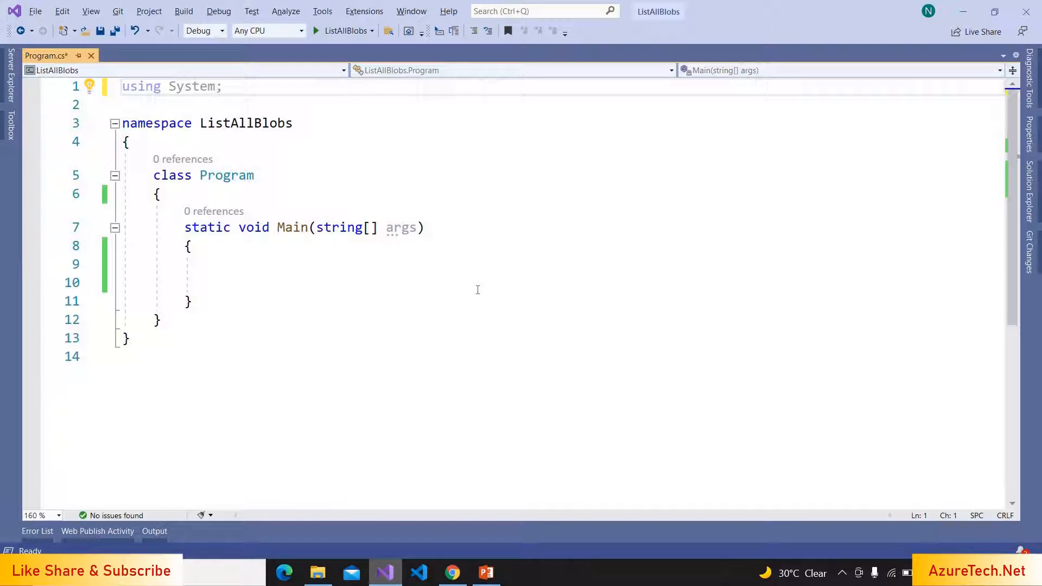
Save Program.cs and declare static connectionString and containerName = "democontainer" fields
key(ctrl+s)
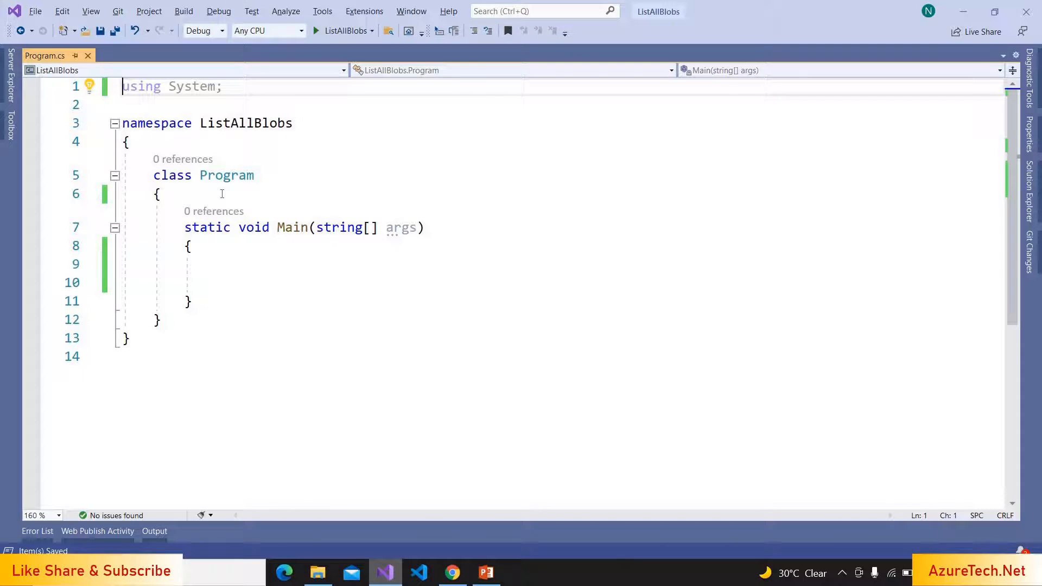
text(stat)
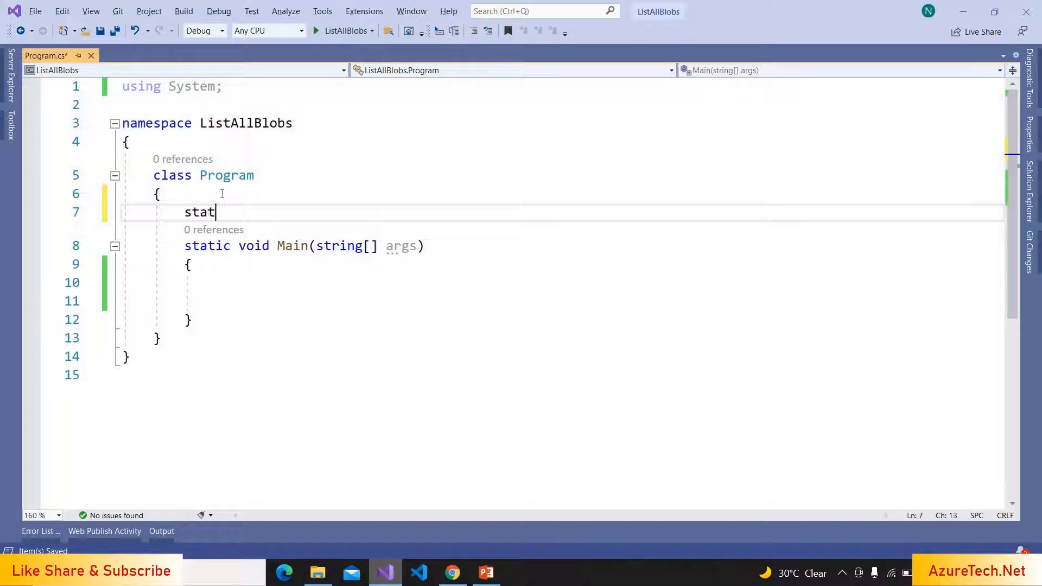
text(ic string connec)
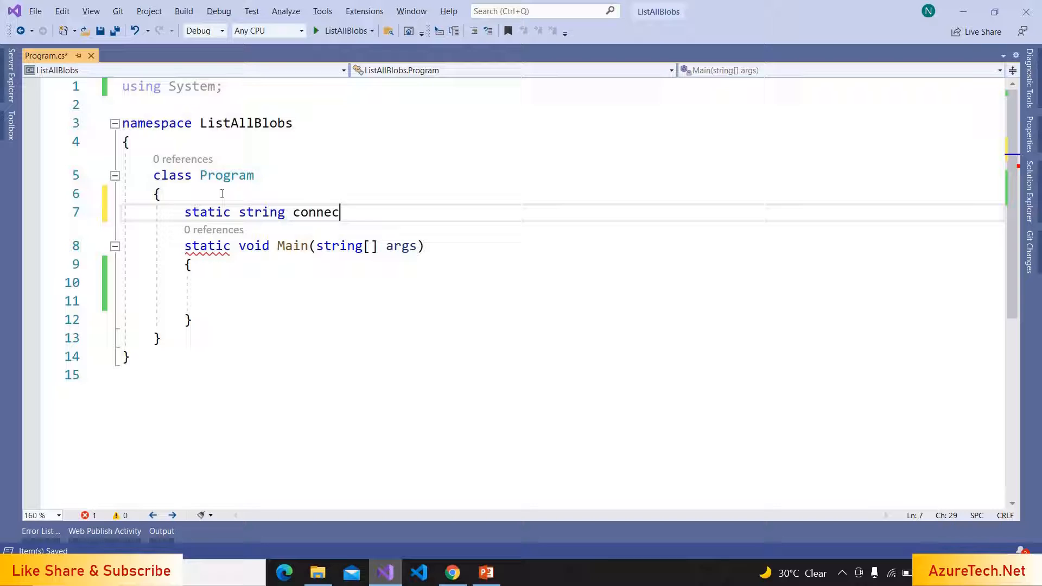
text(tionString)
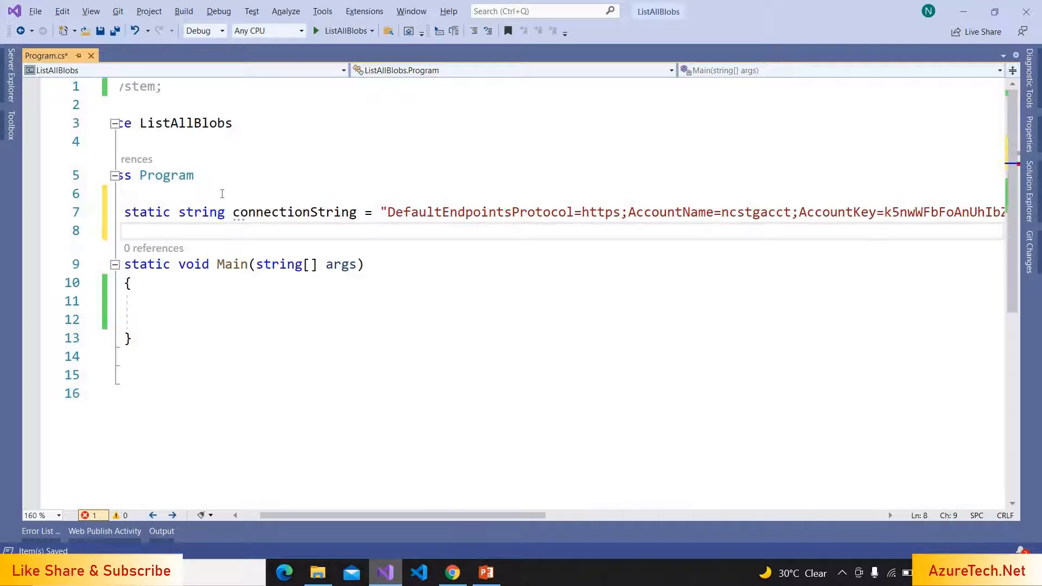
text(s)
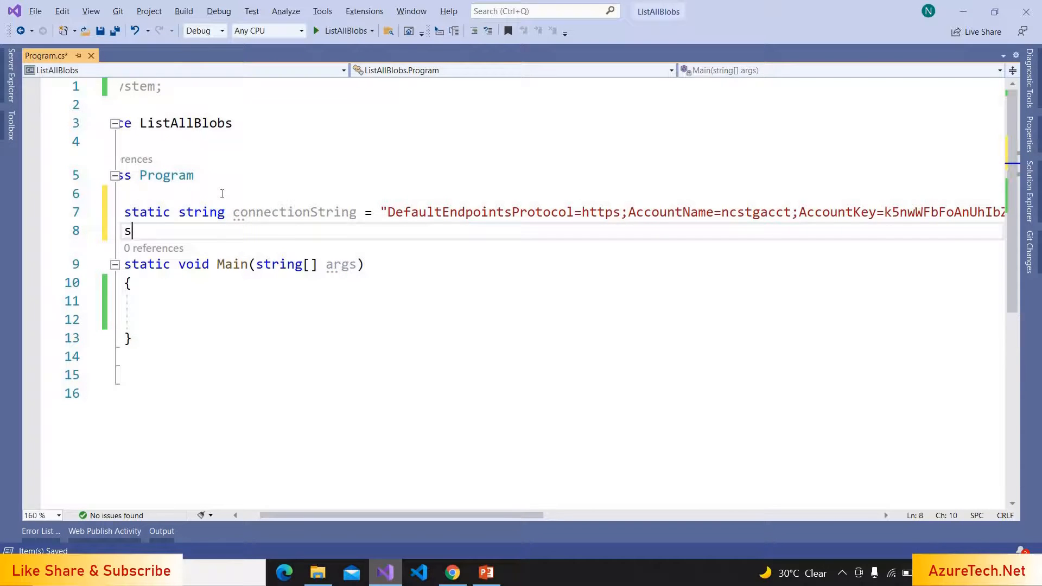
text(tatic string)
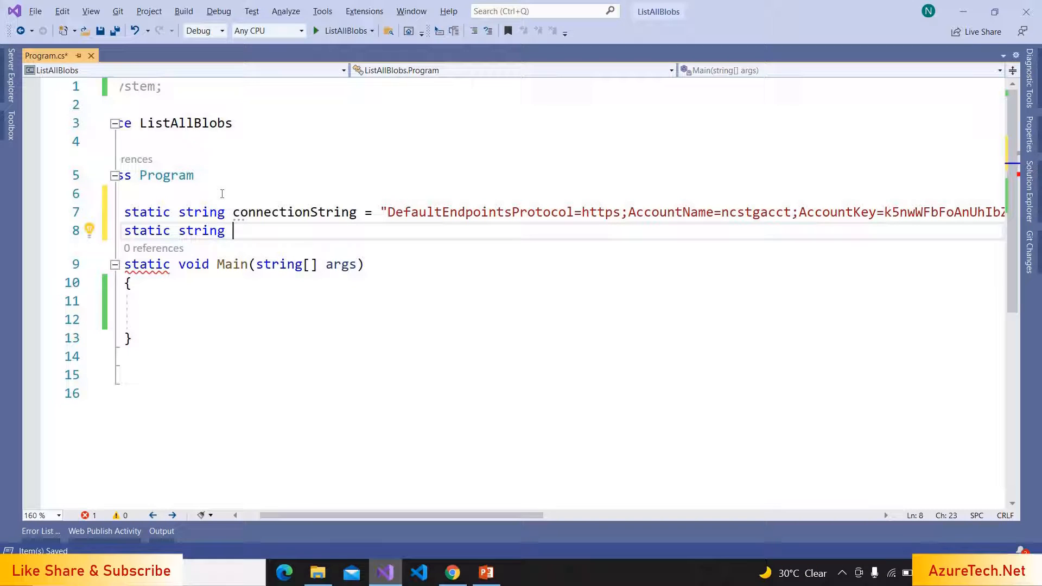
text(containerName = "democontainer";)
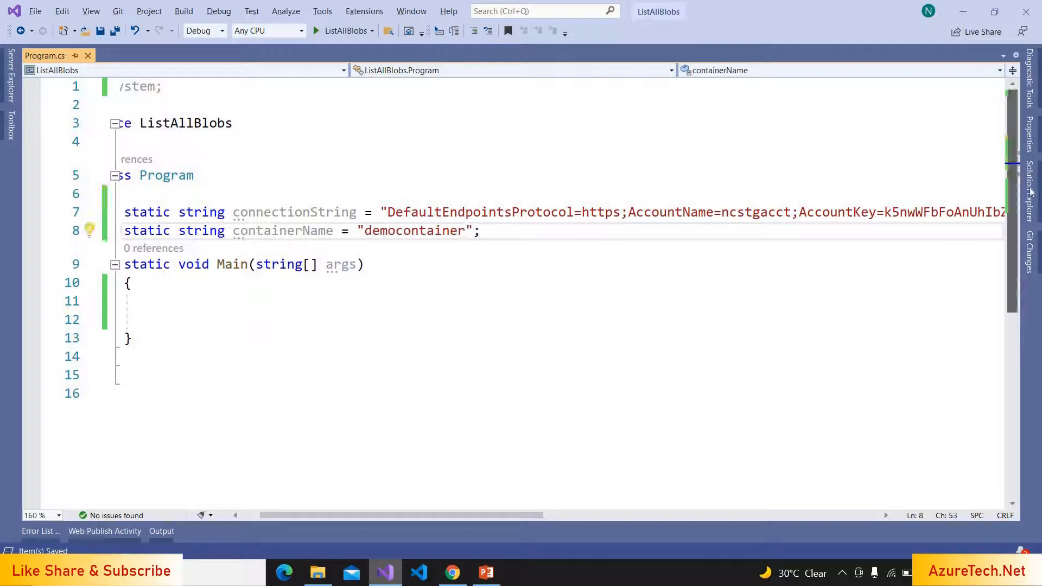
Install the Azure.Storage.Blobs NuGet package into the ListAllBlobs project
click(1029, 173)
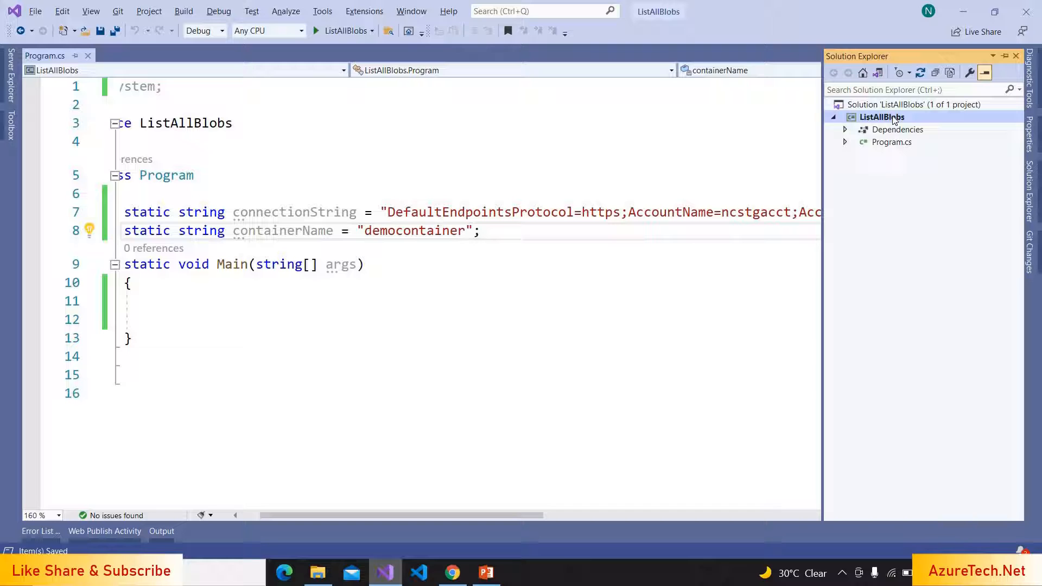
right_click(881, 117)
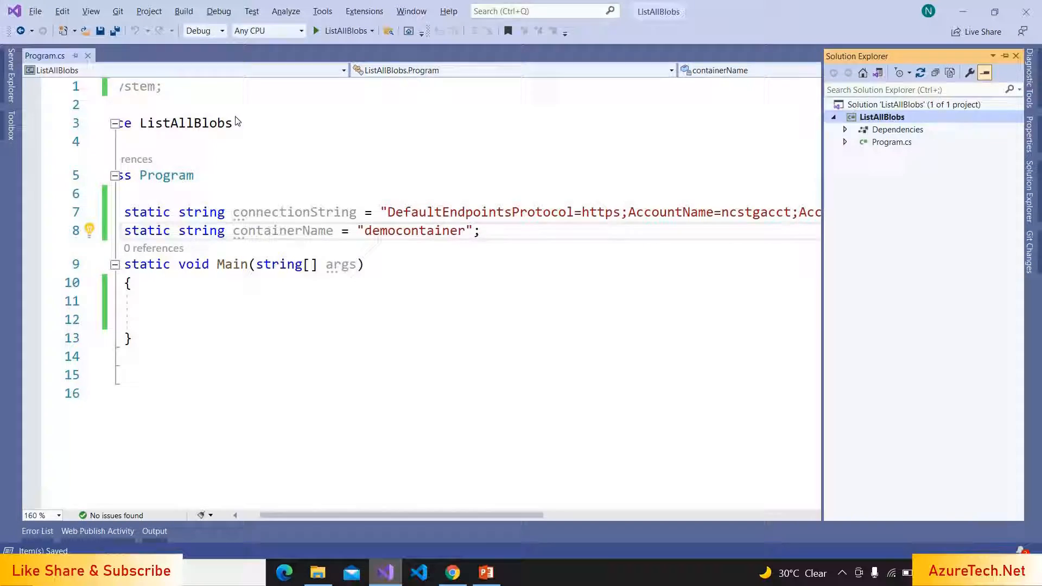
text(s)
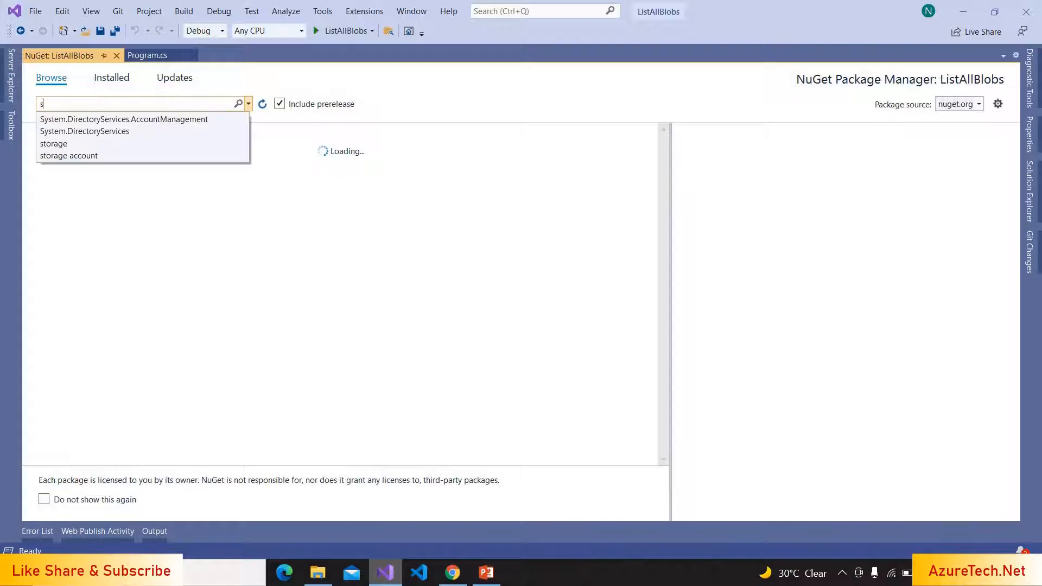
text(torage)
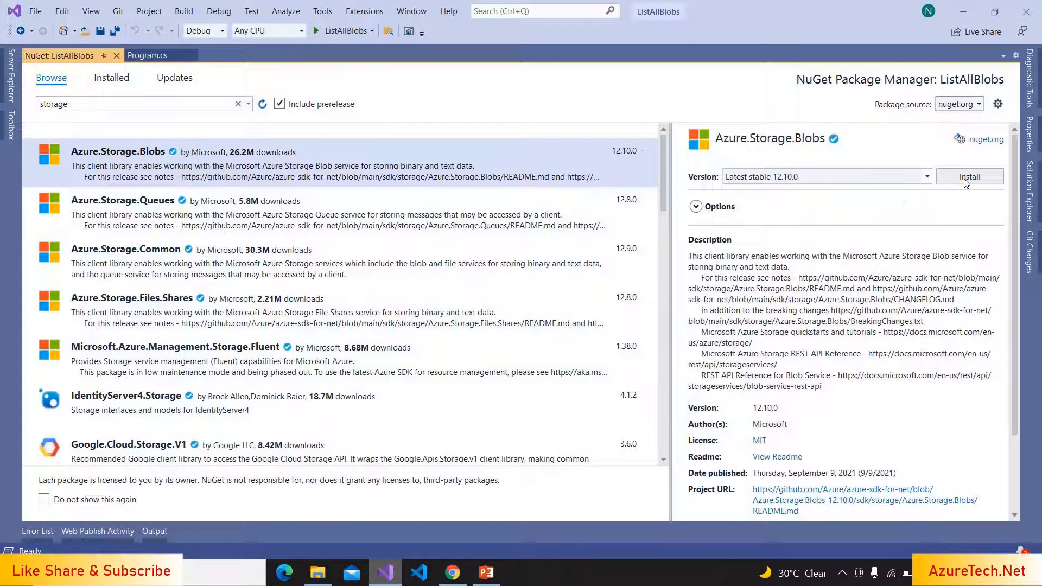
click(969, 176)
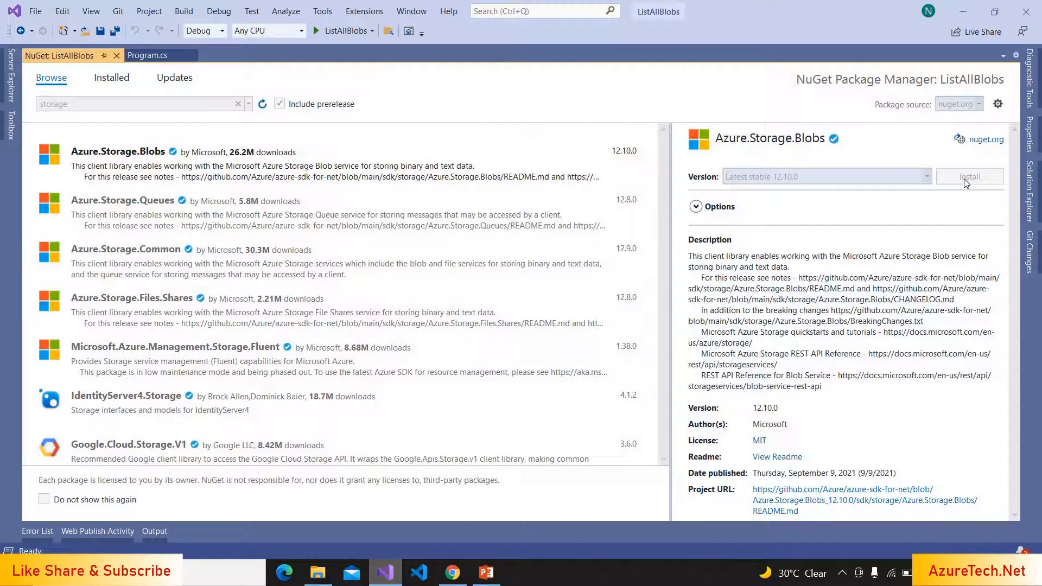
click(968, 176)
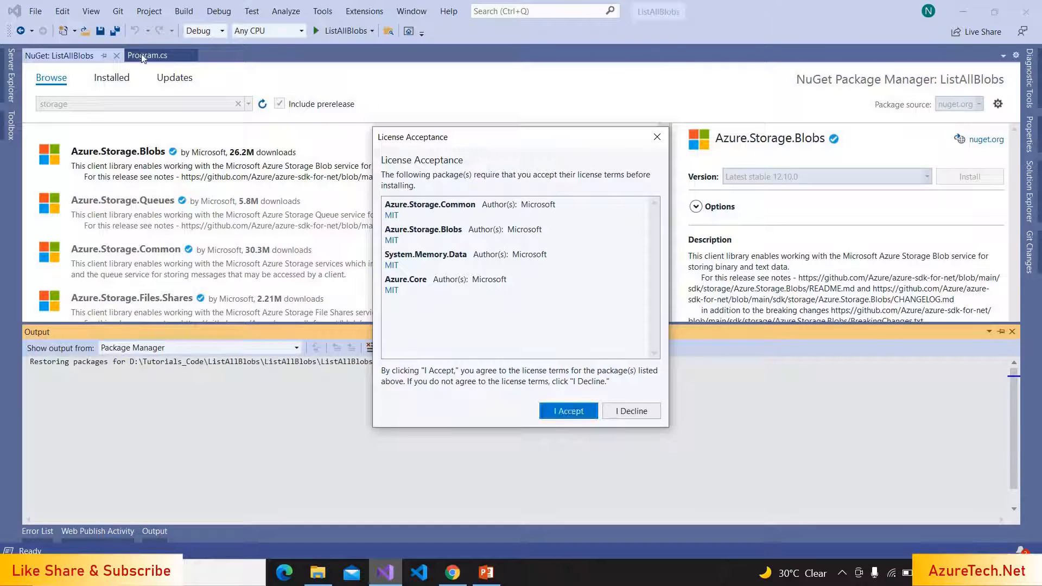
click(566, 411)
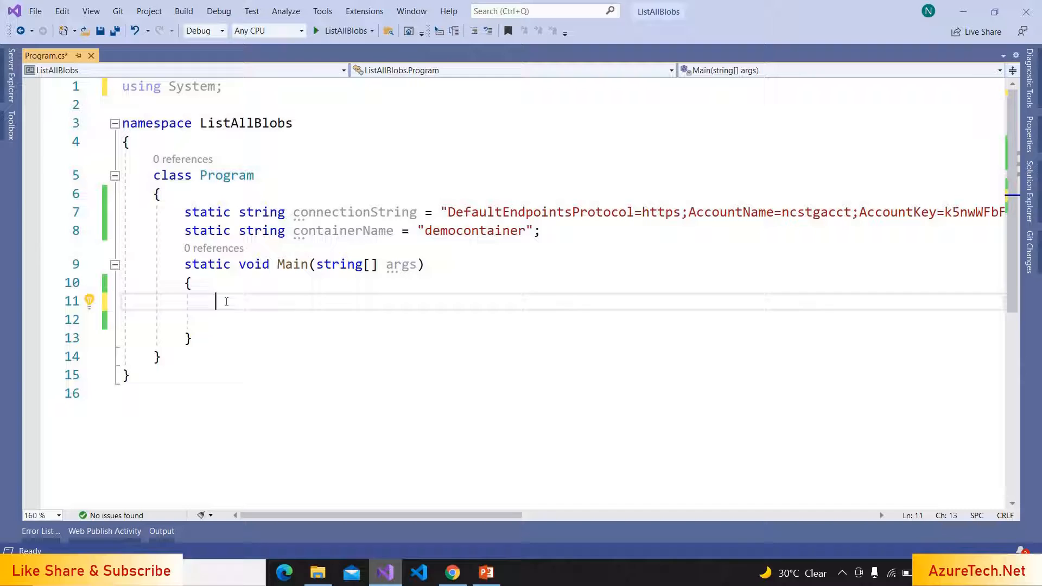
Create a BlobServiceClient from connectionString, importing the Azure.Storage.Blobs namespace
text(BlobSerrviceCle)
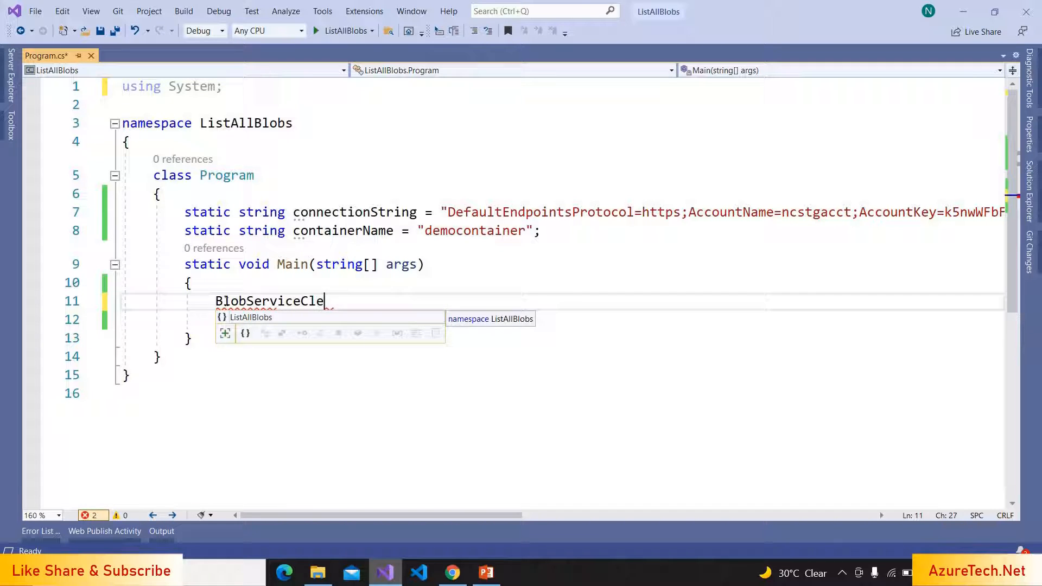
text(nt)
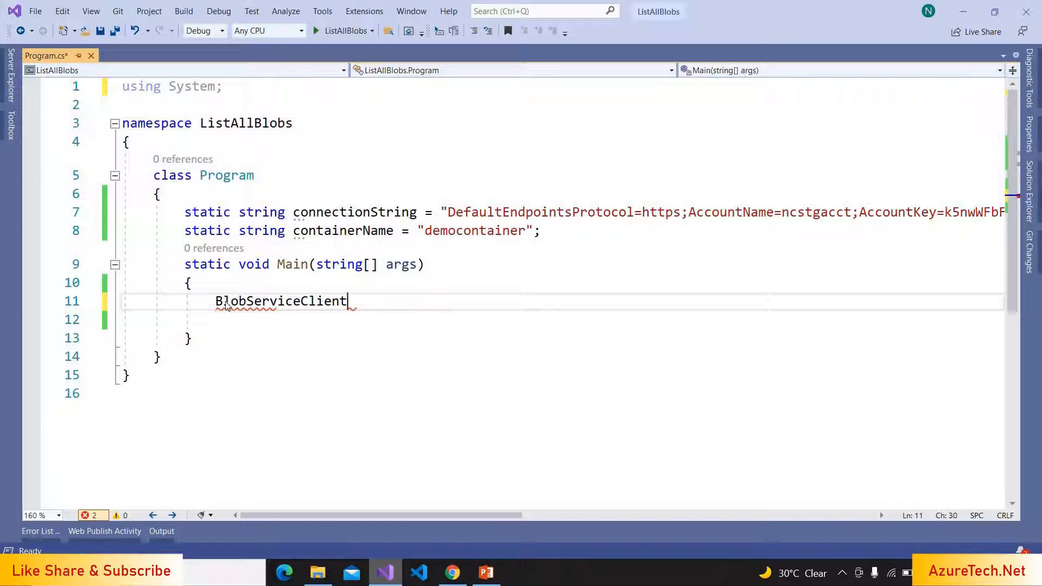
click(104, 303)
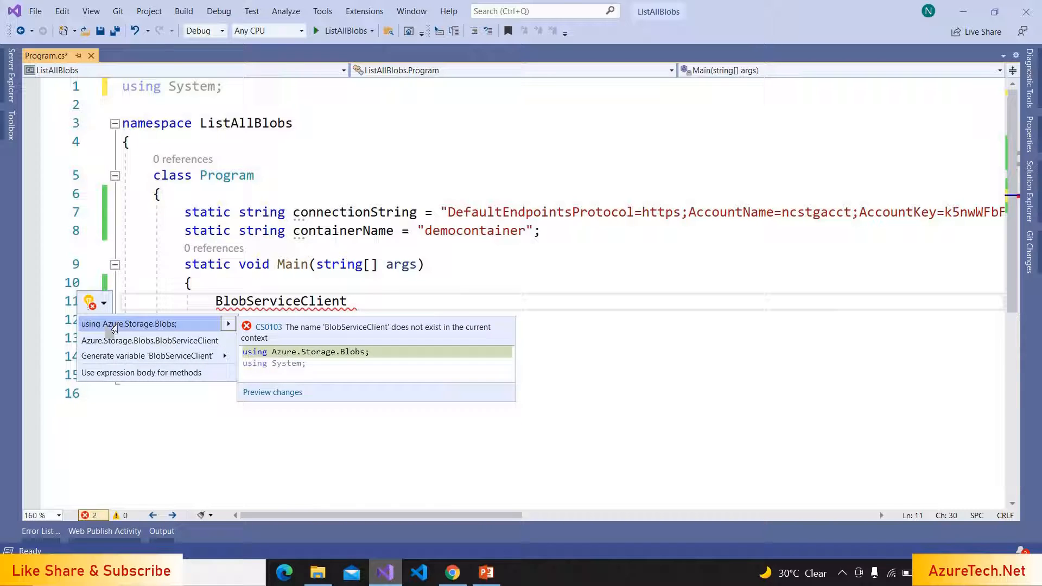
click(129, 323)
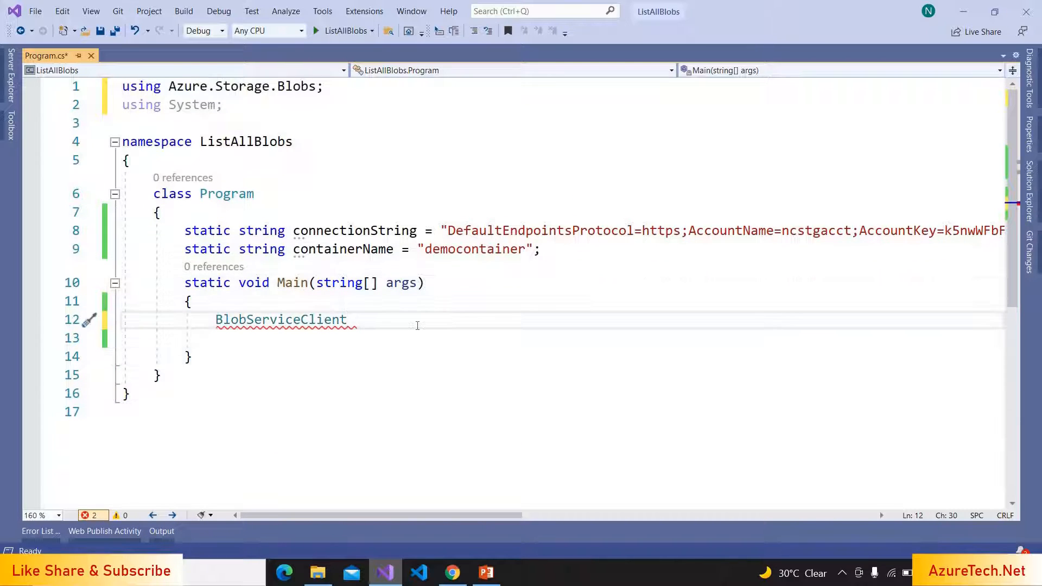
text(blo)
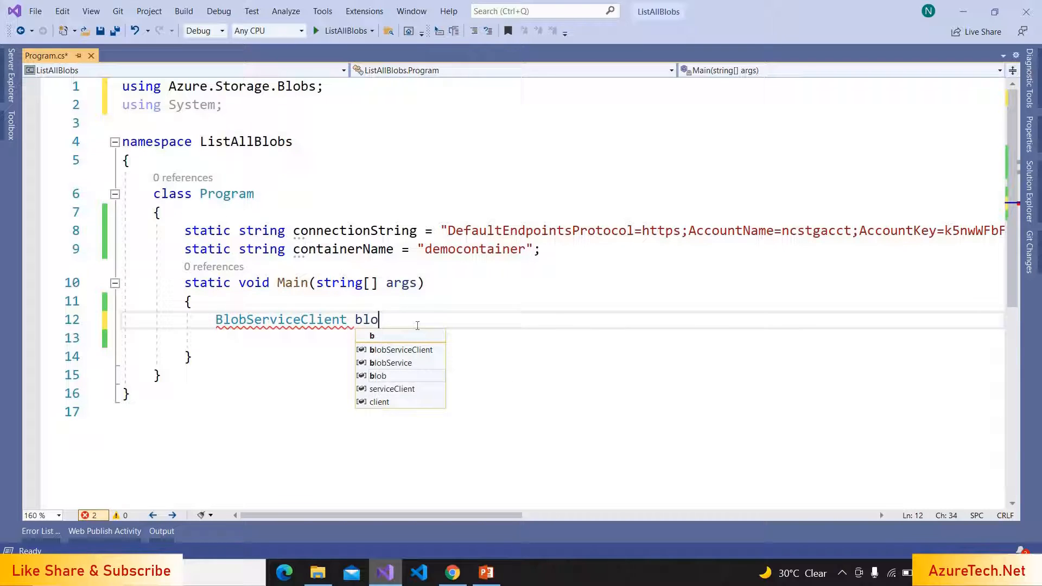
text(bServiceClient = n)
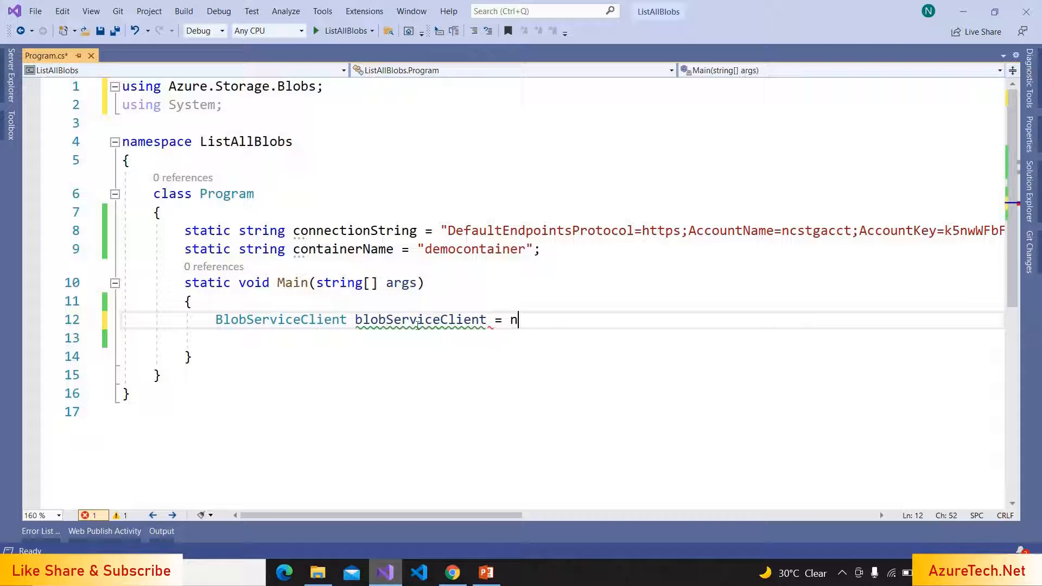
text(ew Blober)
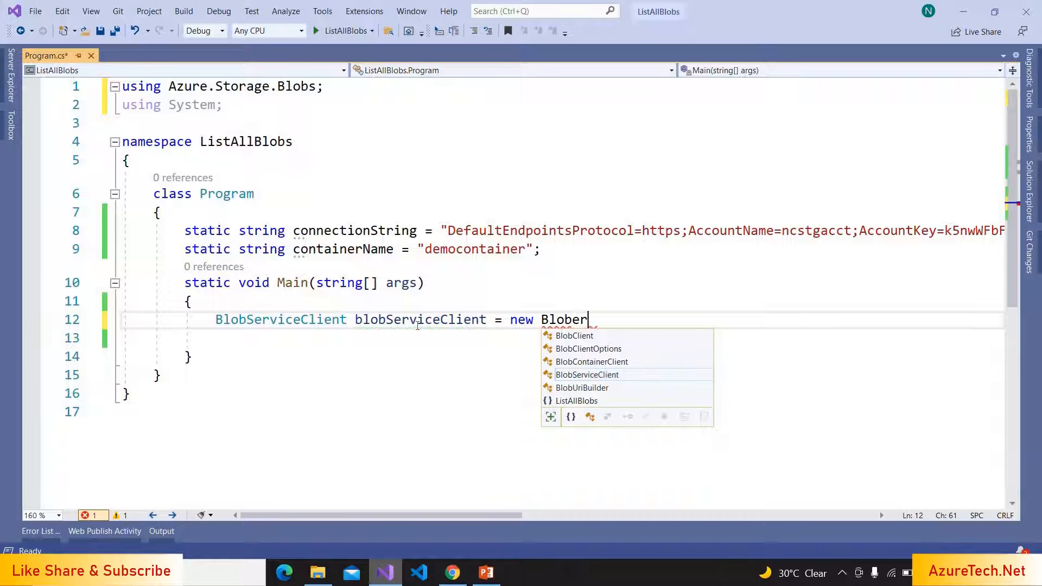
key(Tab)
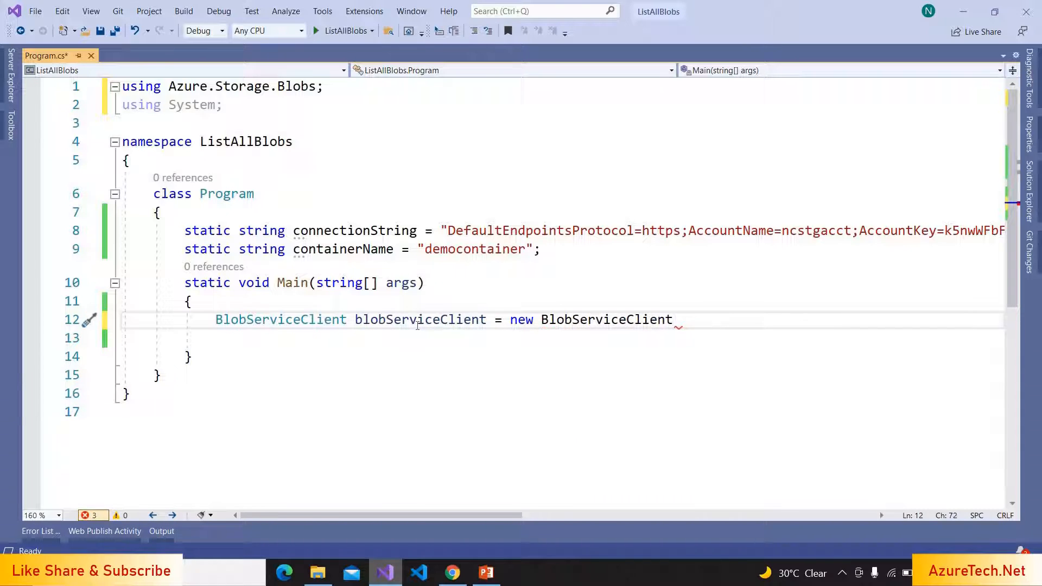
text((connectionString);)
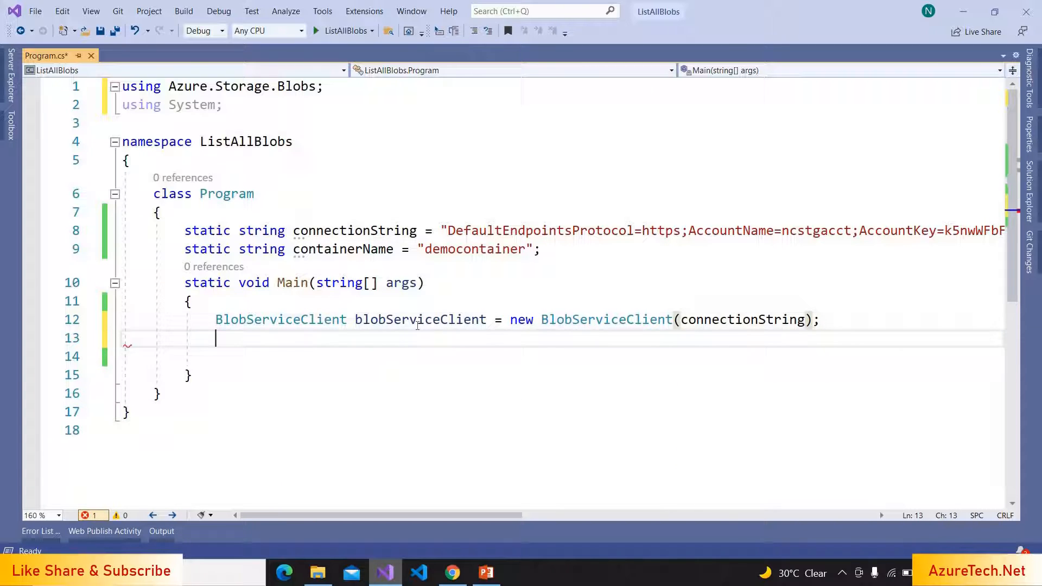
Get containerClient via blobServiceClient.GetBlobContainerClient(containerName)
text(Bl)
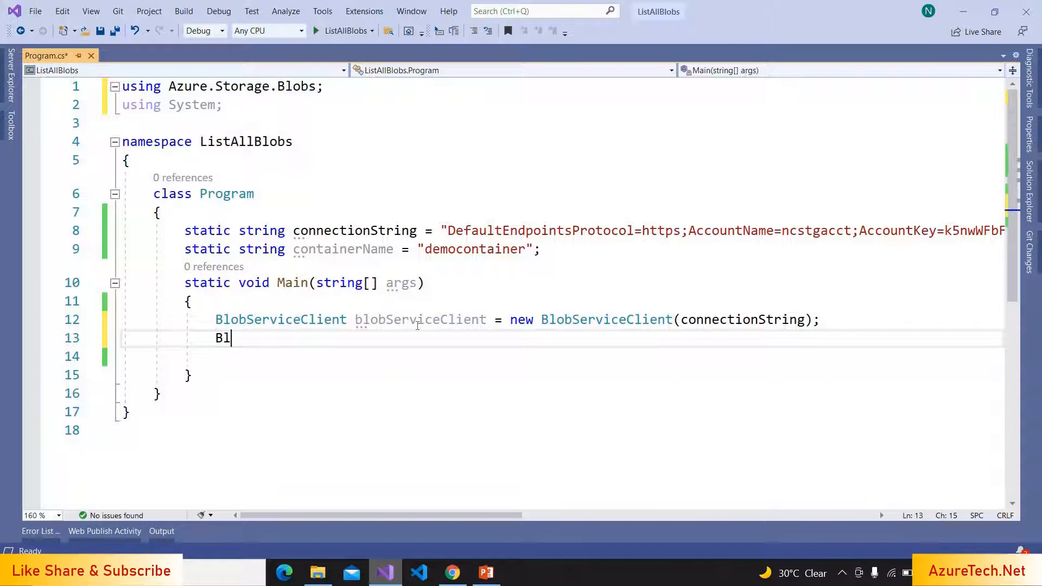
text(obContainerClient)
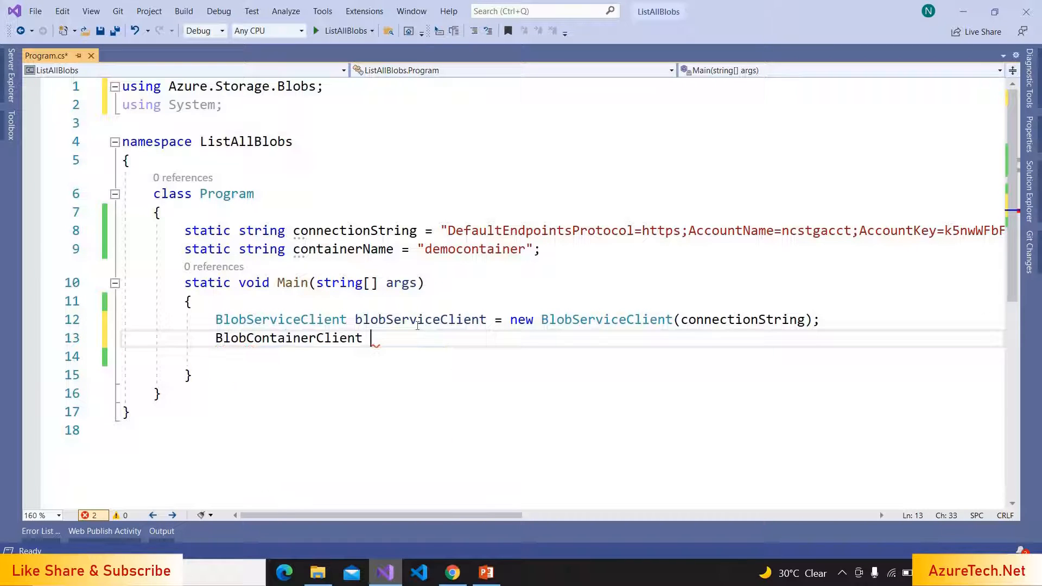
text(container)
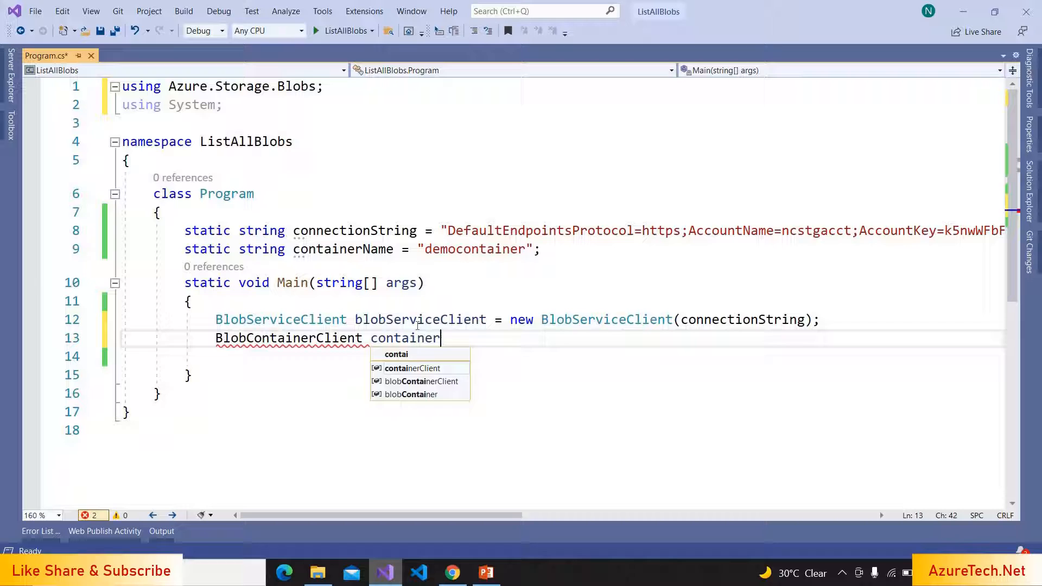
text(Client)
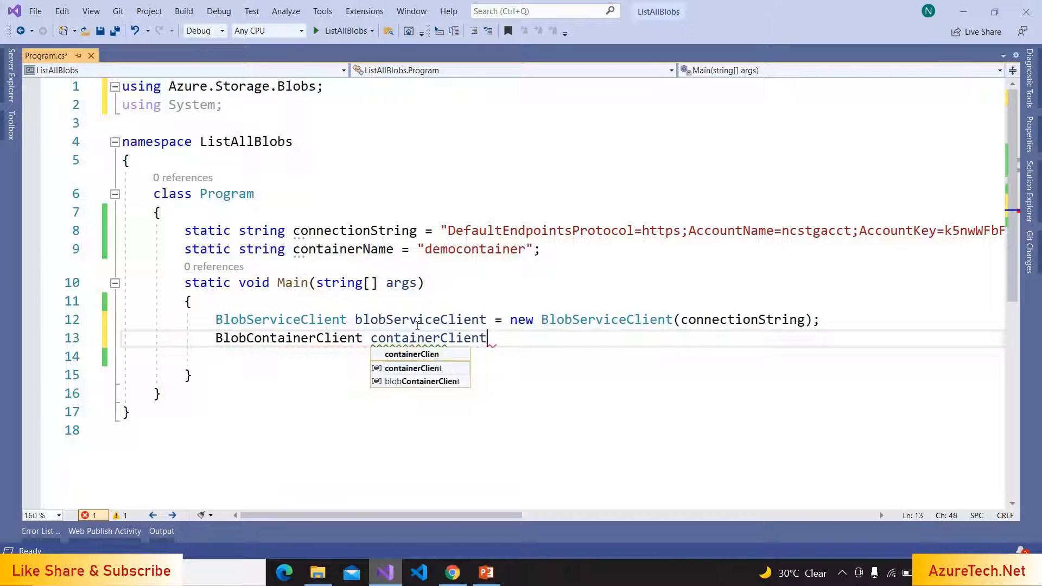
text(= bl)
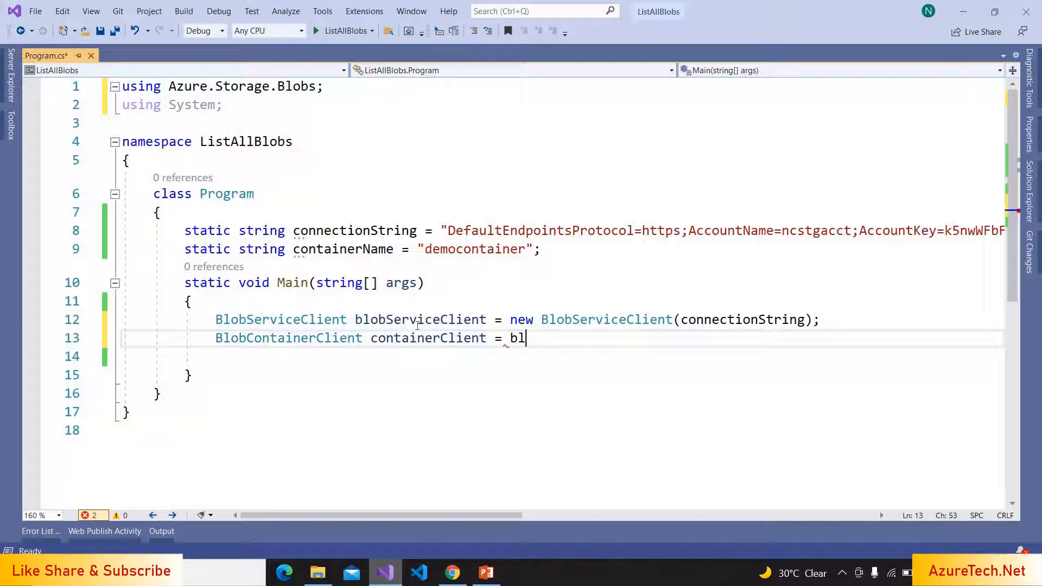
text(obServiceClient.)
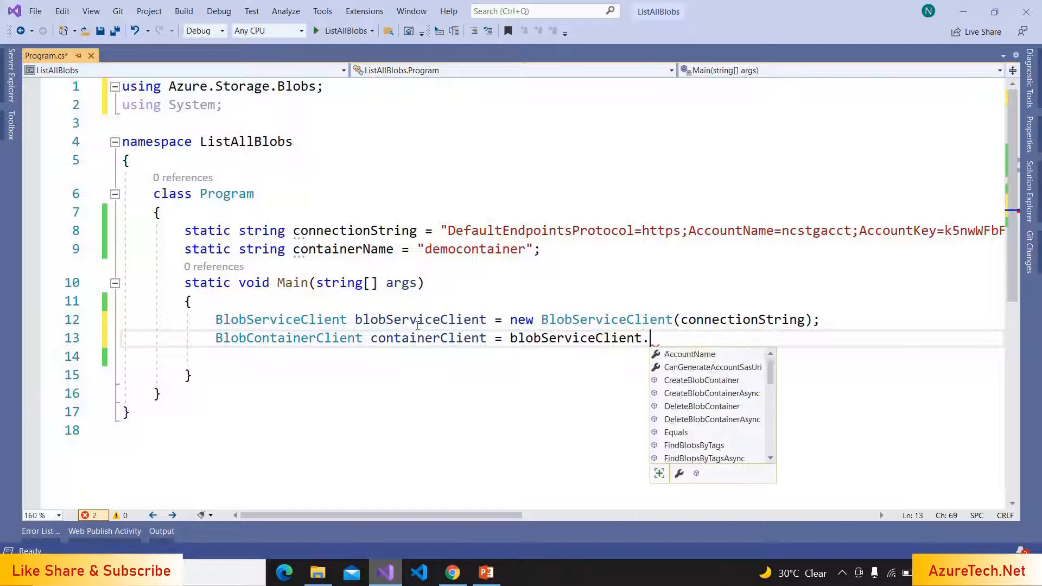
text(GetBlobContainerClient()
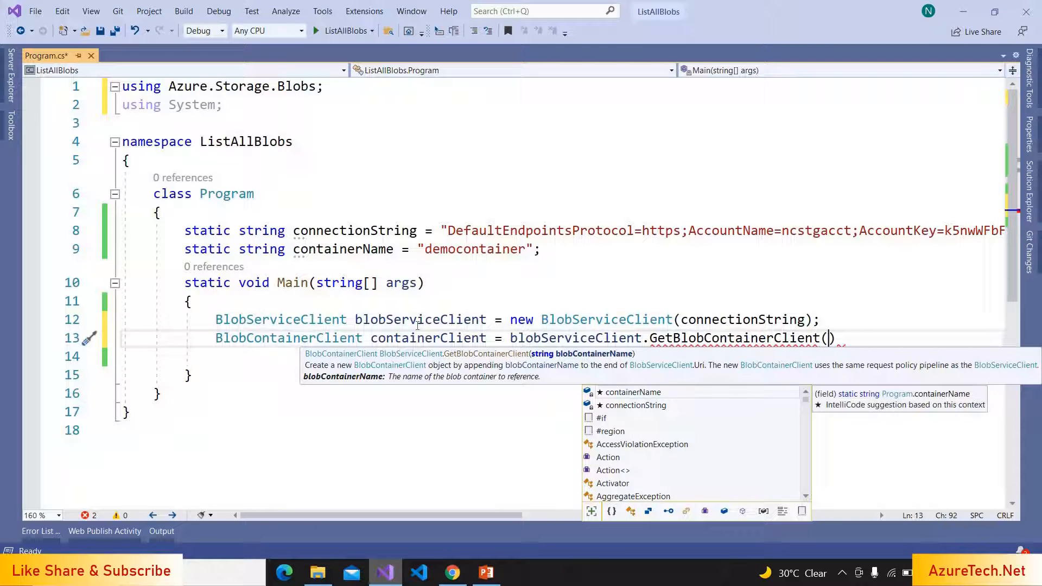
text(containerName)
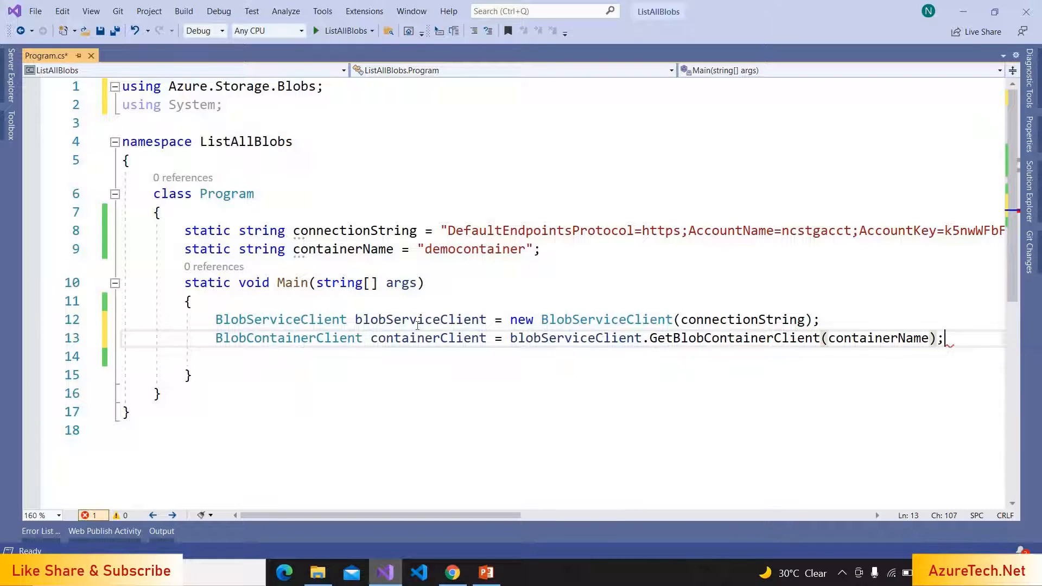
key(enter)
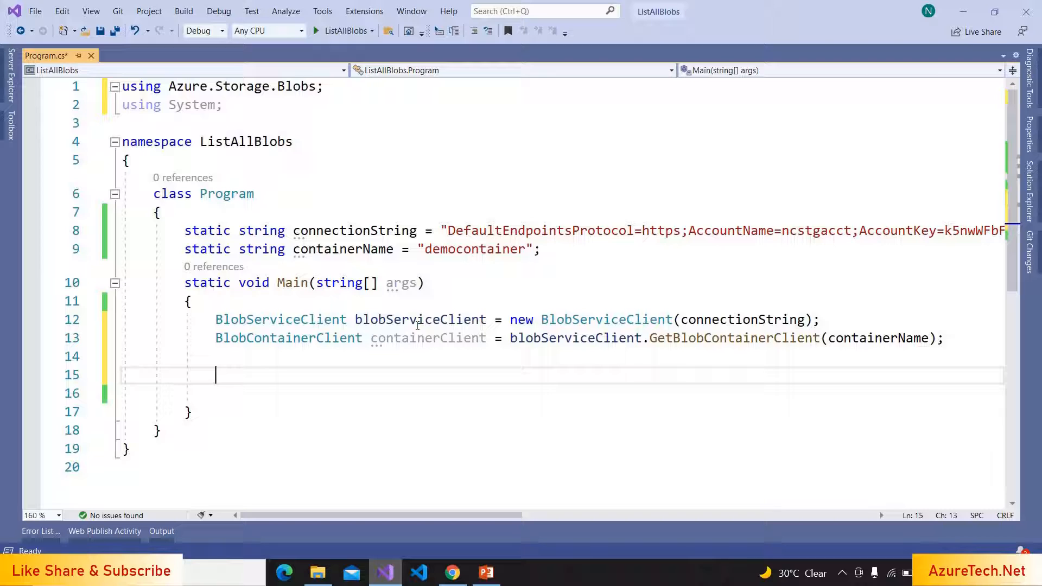
Fetch the container's blobs with var blobs = containerClient.GetBlobs();
text(var blo)
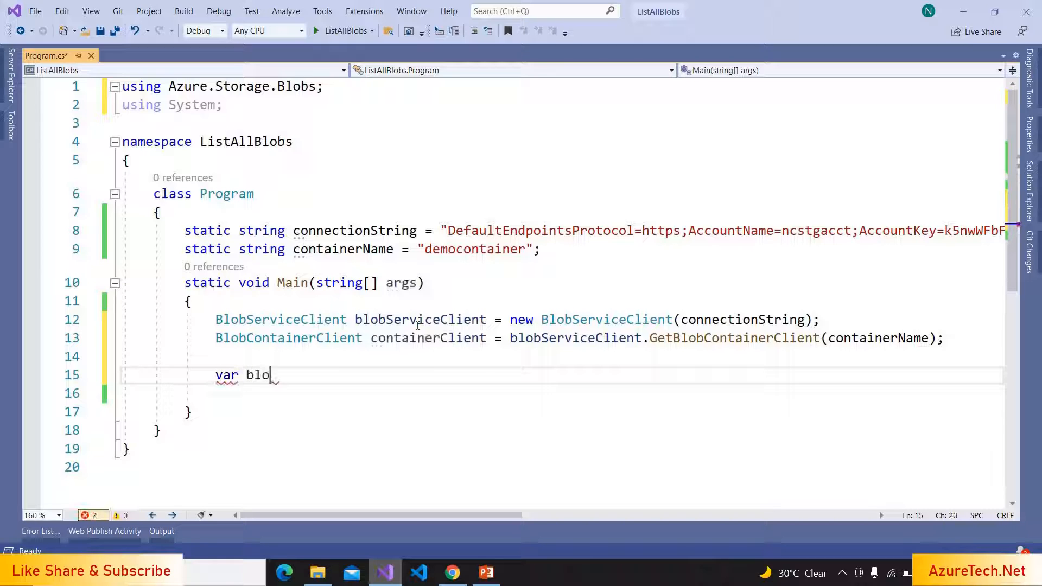
text(bs = contain)
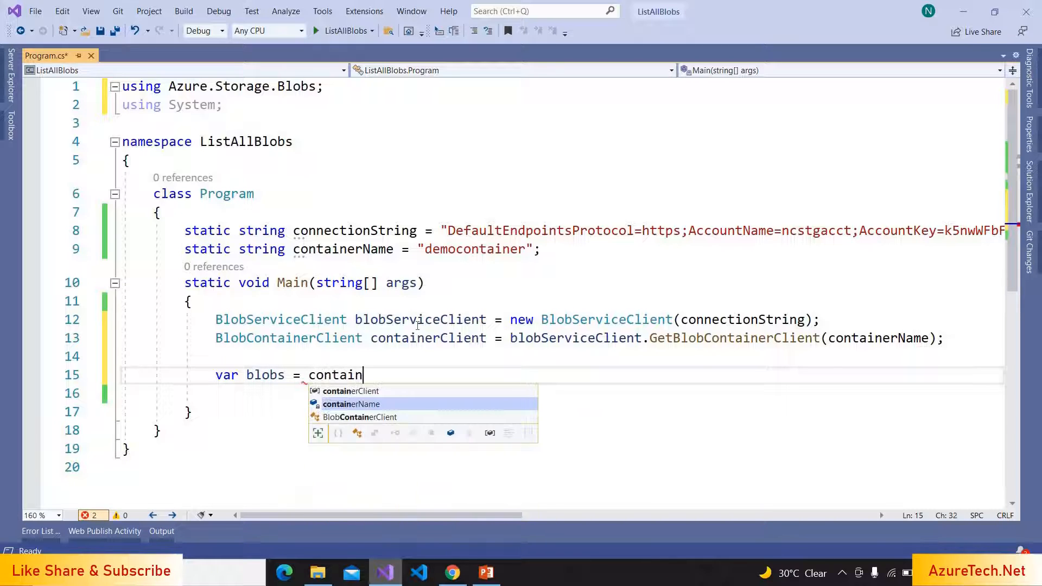
text(er)
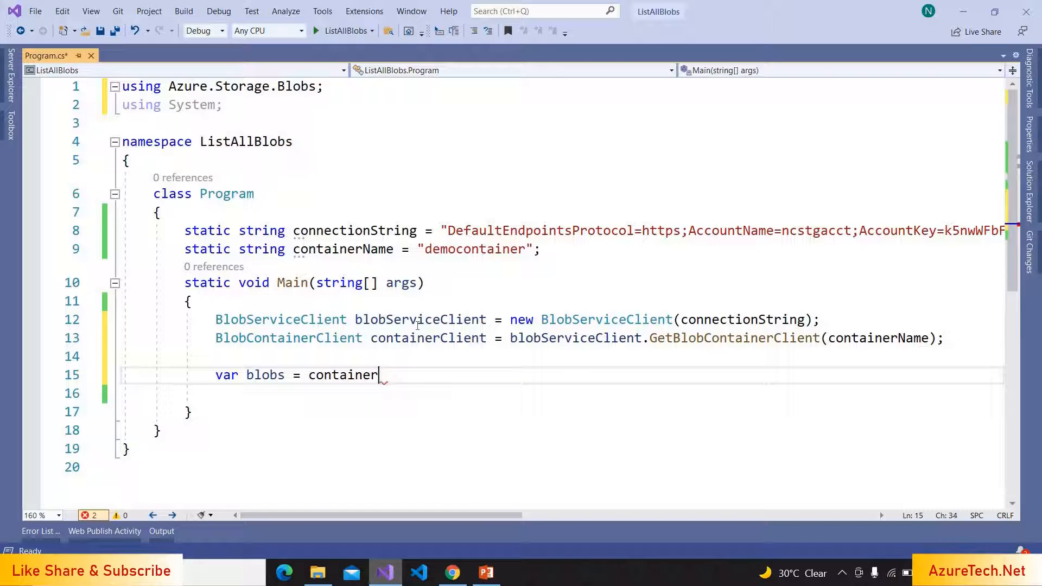
text(Client.Get)
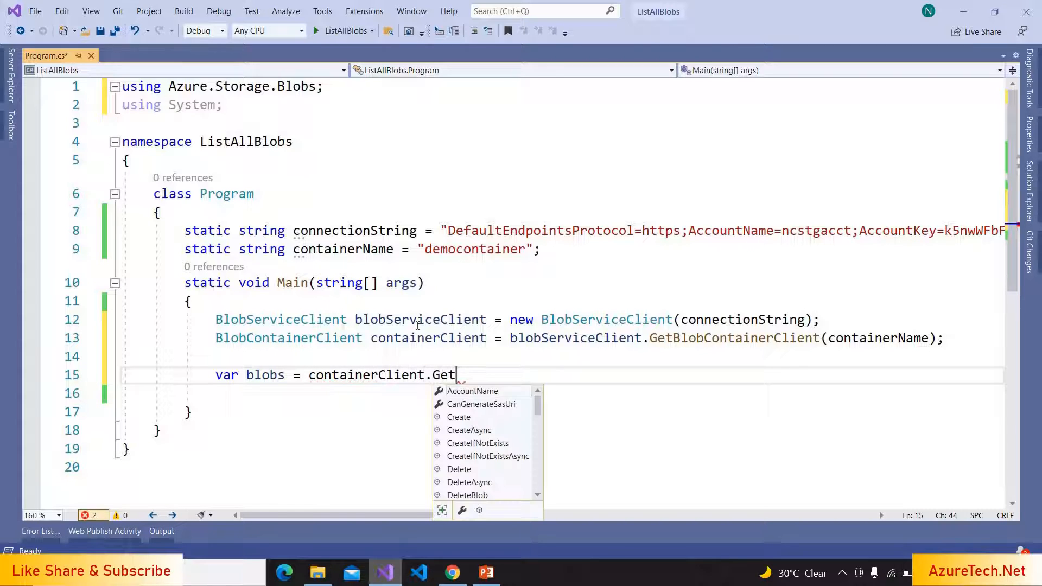
text(Blobs)
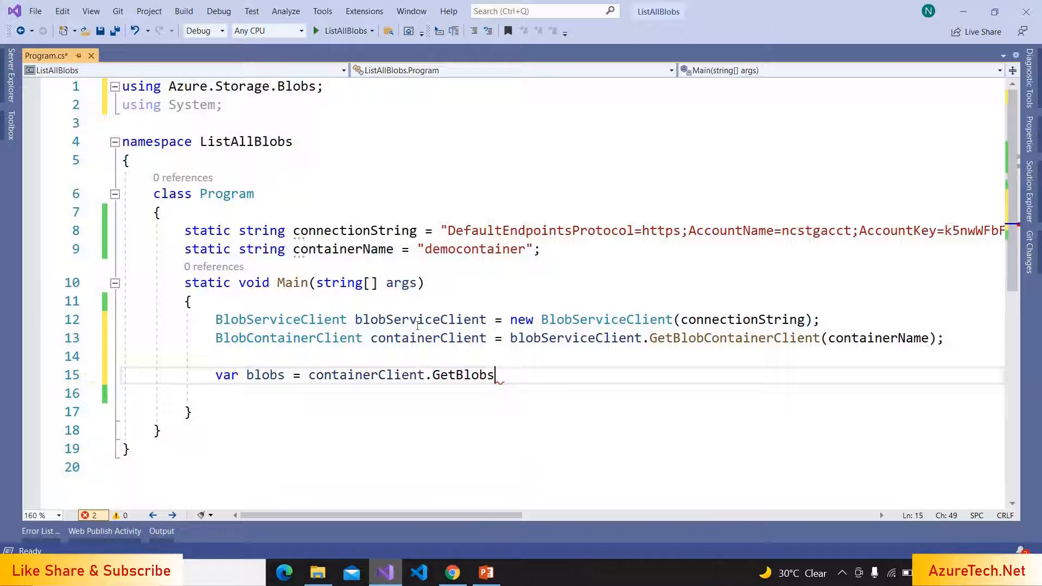
text(();)
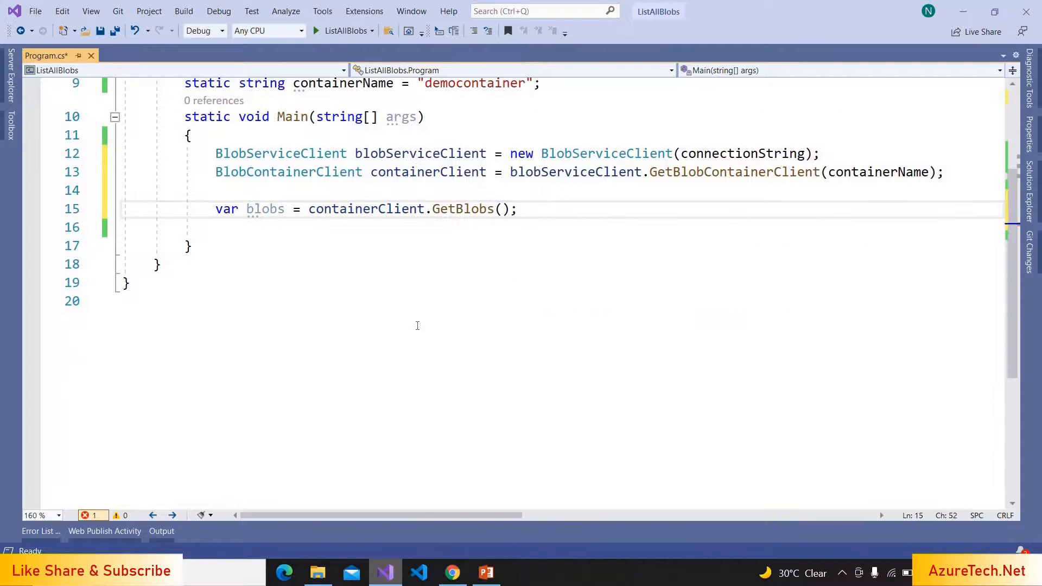
key(enter)
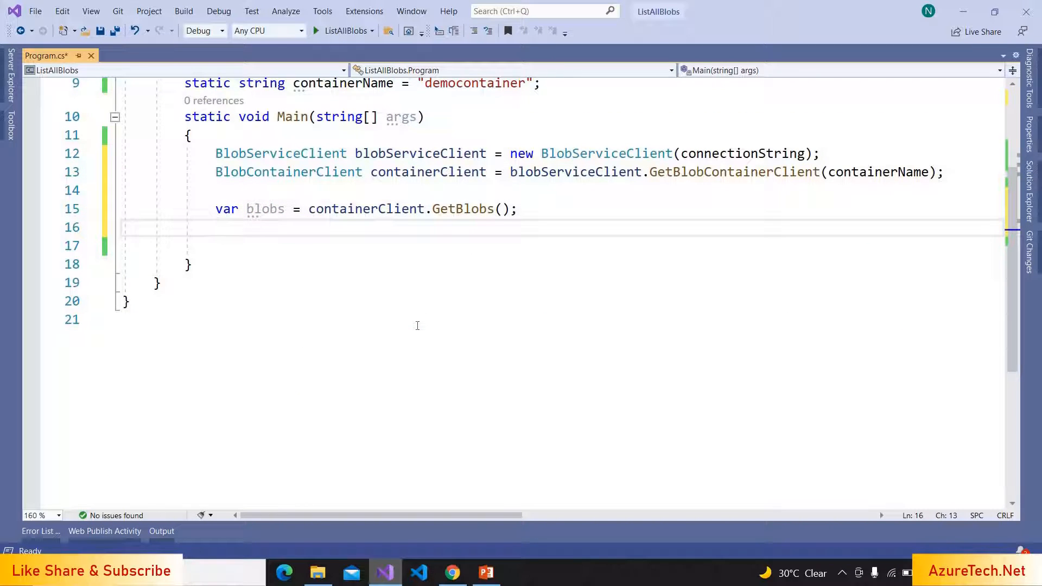
Loop over blobs, writing each blob.Name with Console.WriteLine
text(foreach(var)
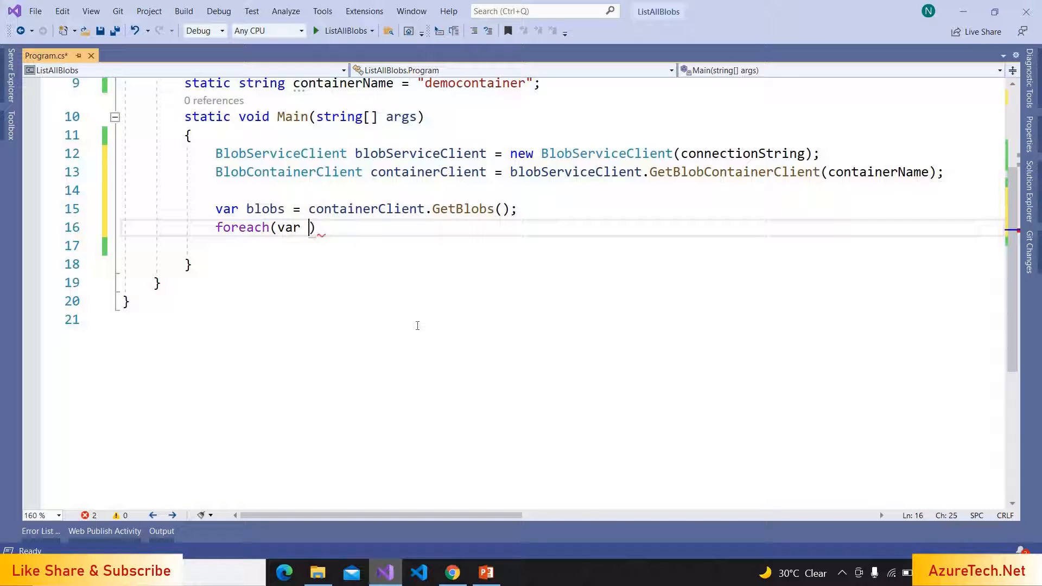
text(blob in b)
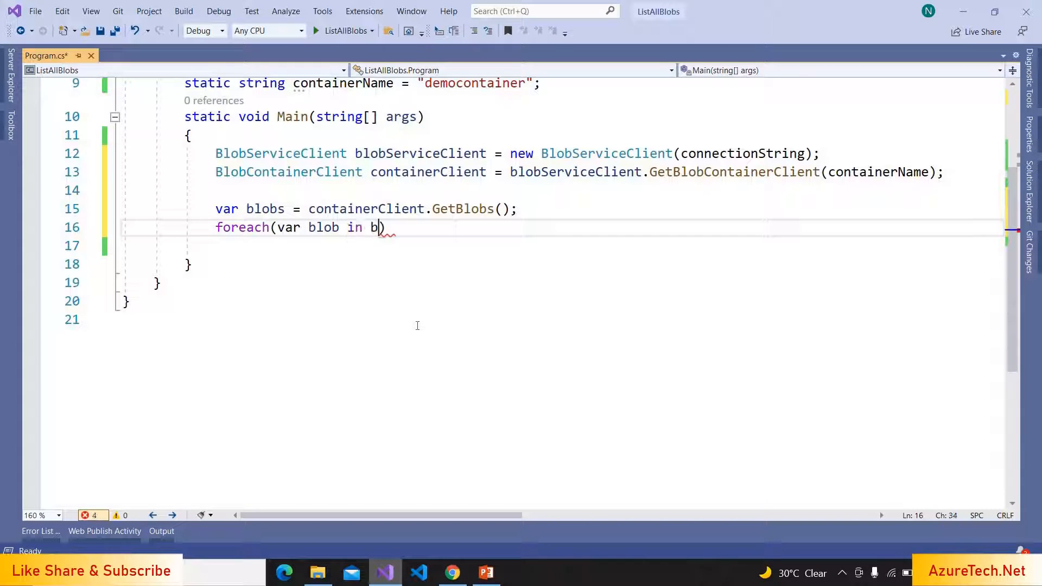
text(lobs))
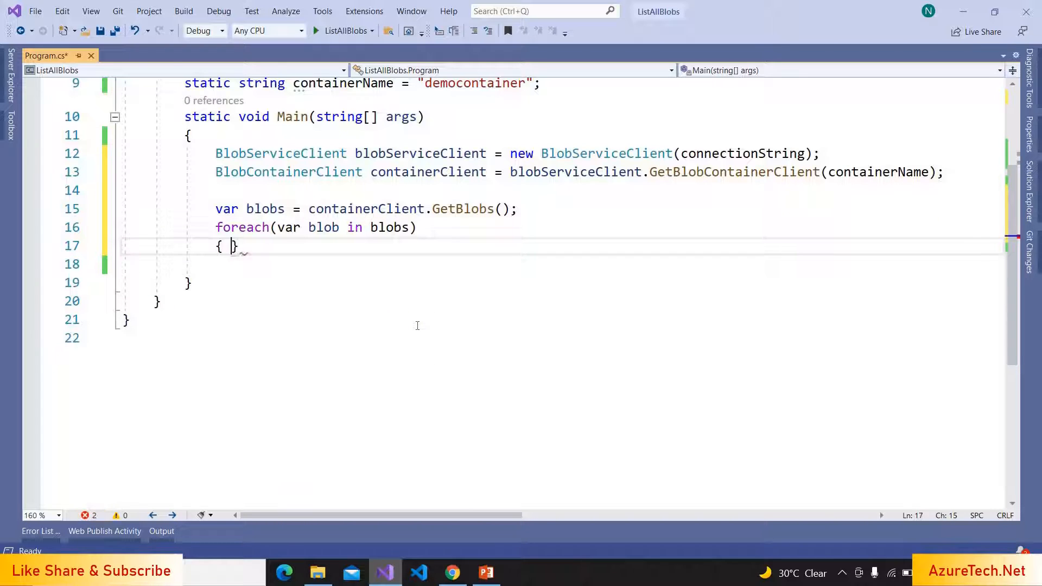
text(Con)
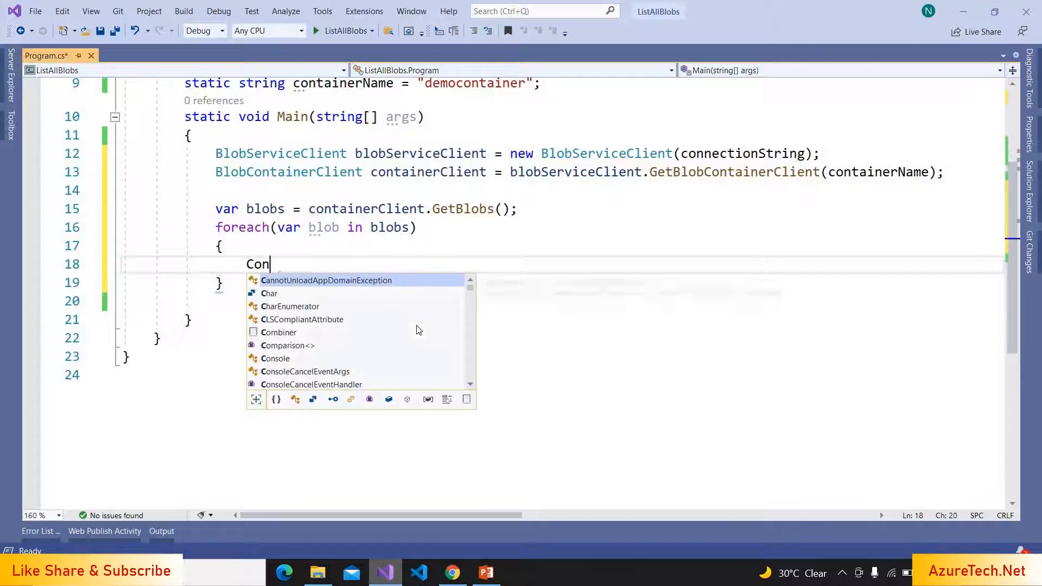
text(tainer)
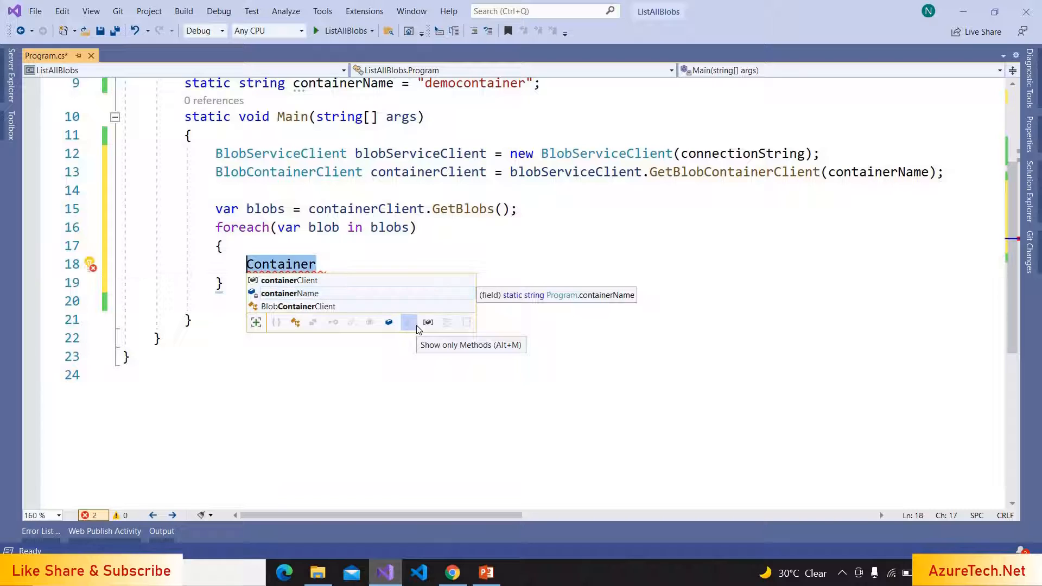
text(Consol)
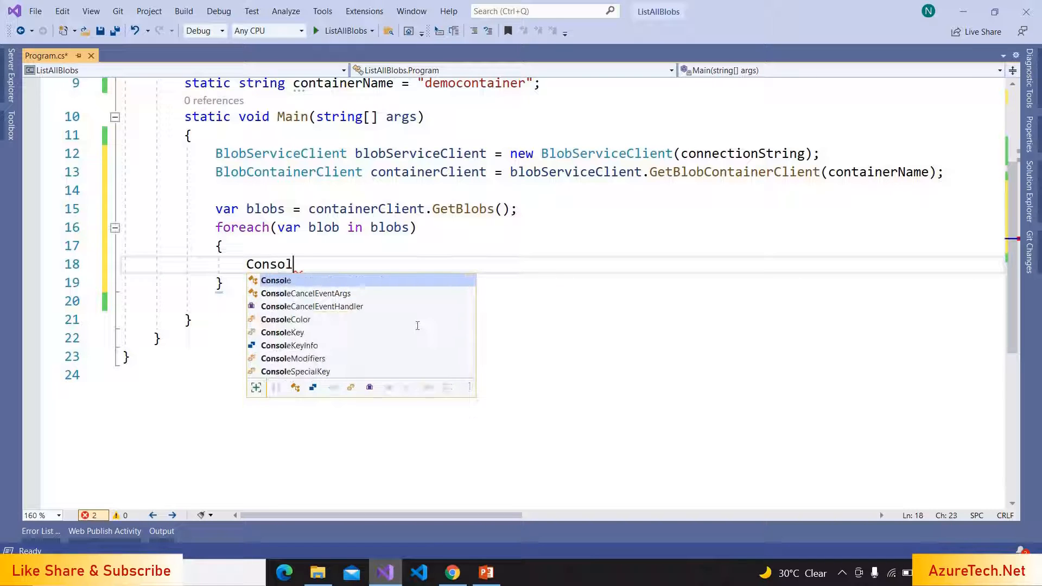
text(e.WriteLine)
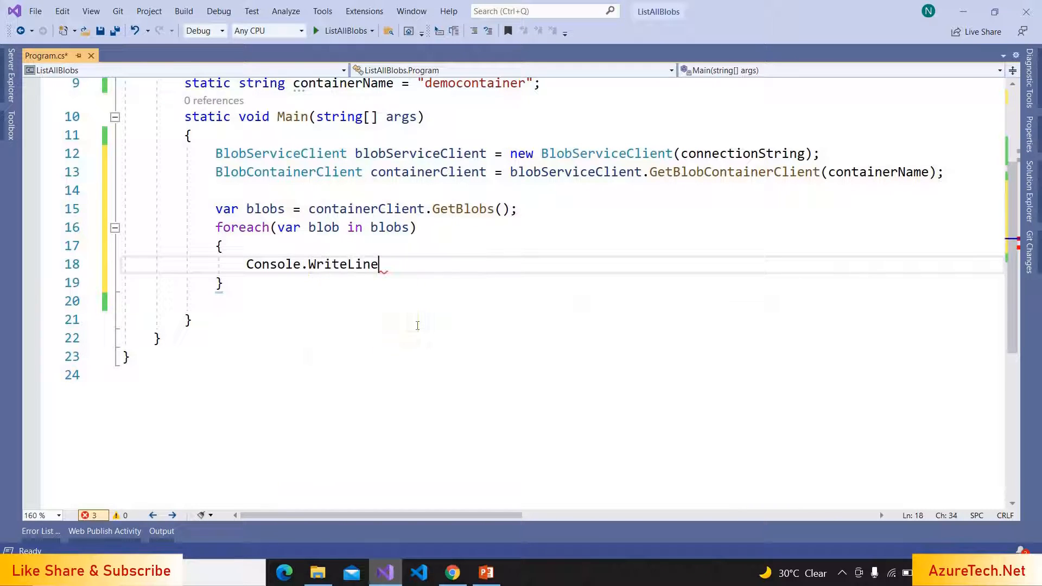
text((blob.N))
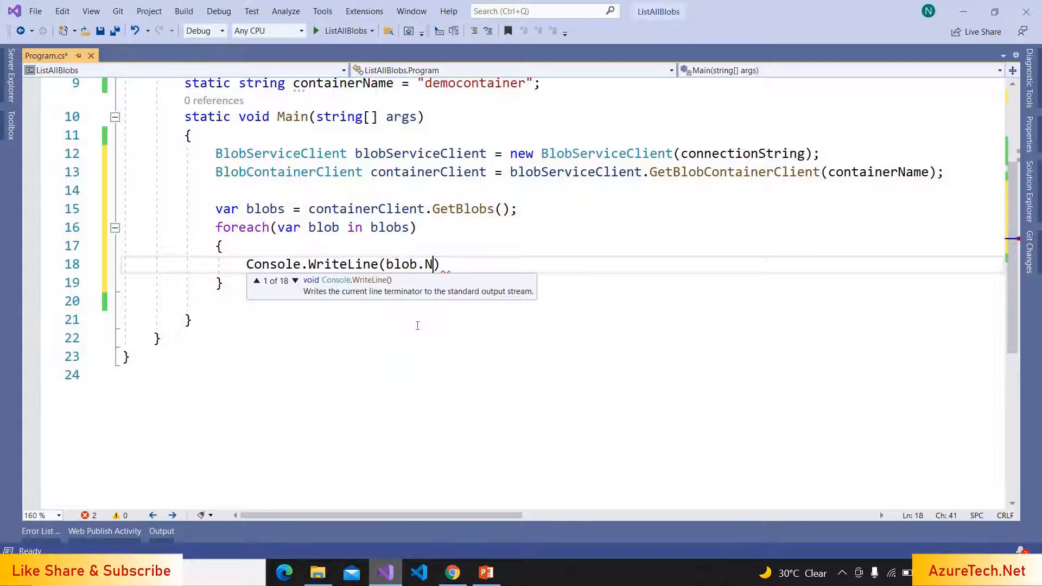
text(ame);)
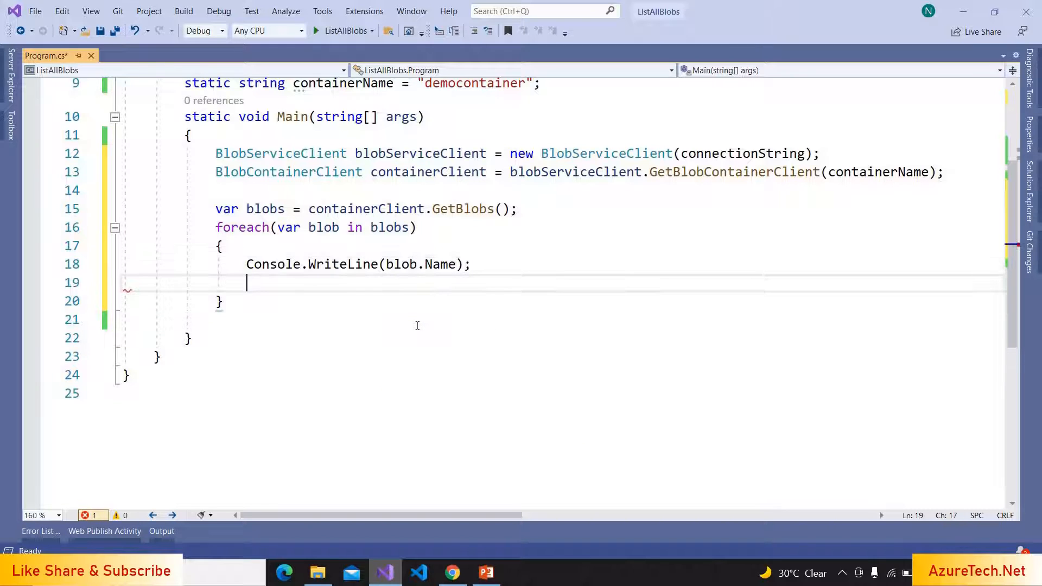
Get a BlobClient for each blob via containerClient.GetBlobClient(blob.Name)
text(BlobClient blob)
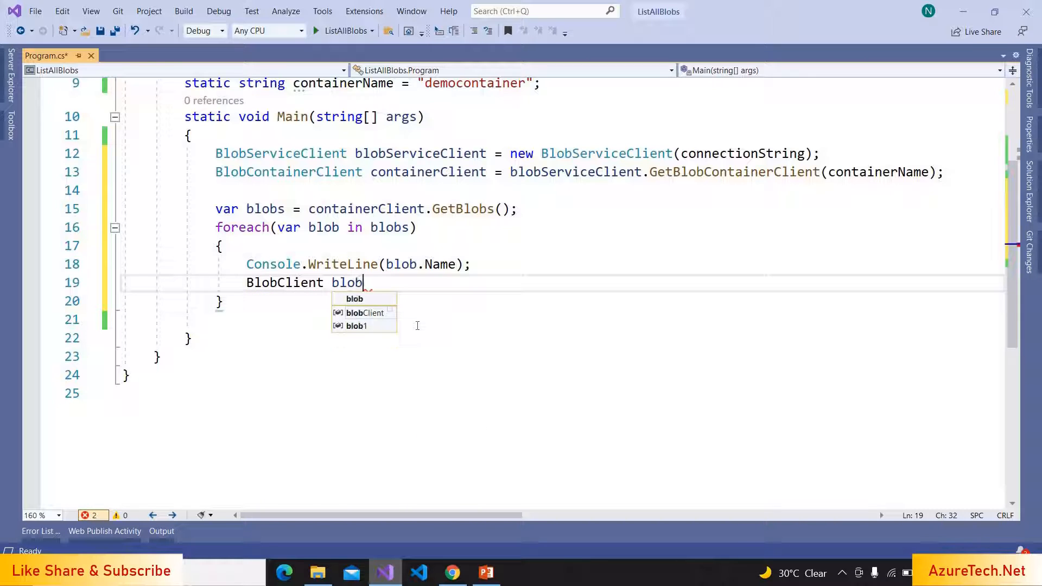
text(Clie)
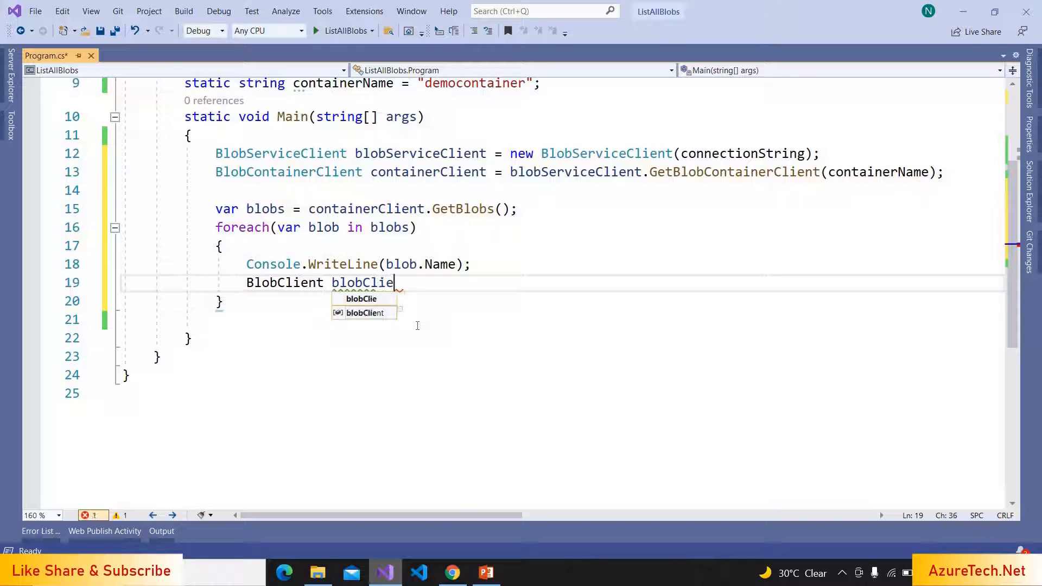
text(nt)
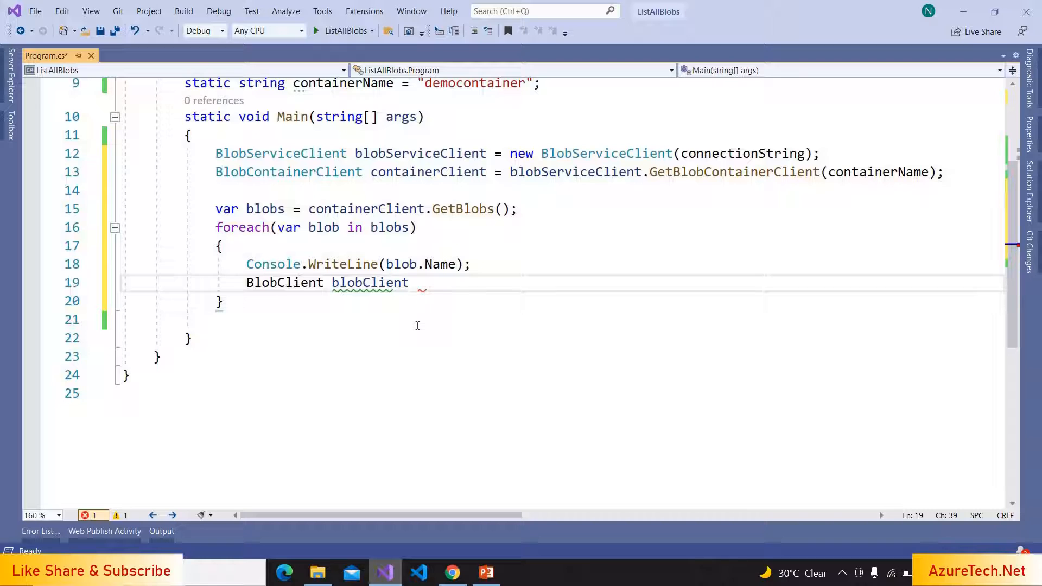
text(=)
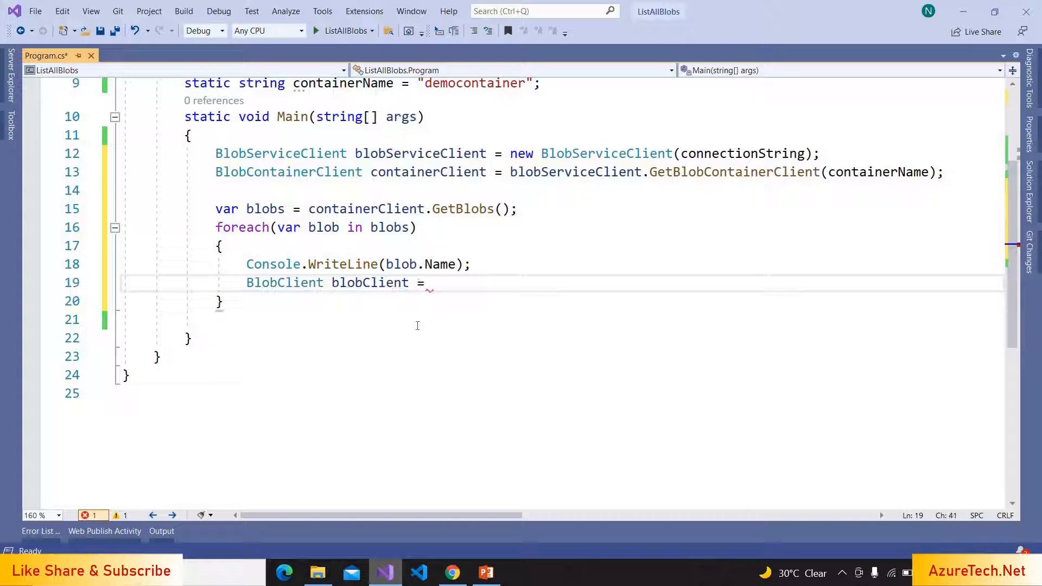
text(containerClient.)
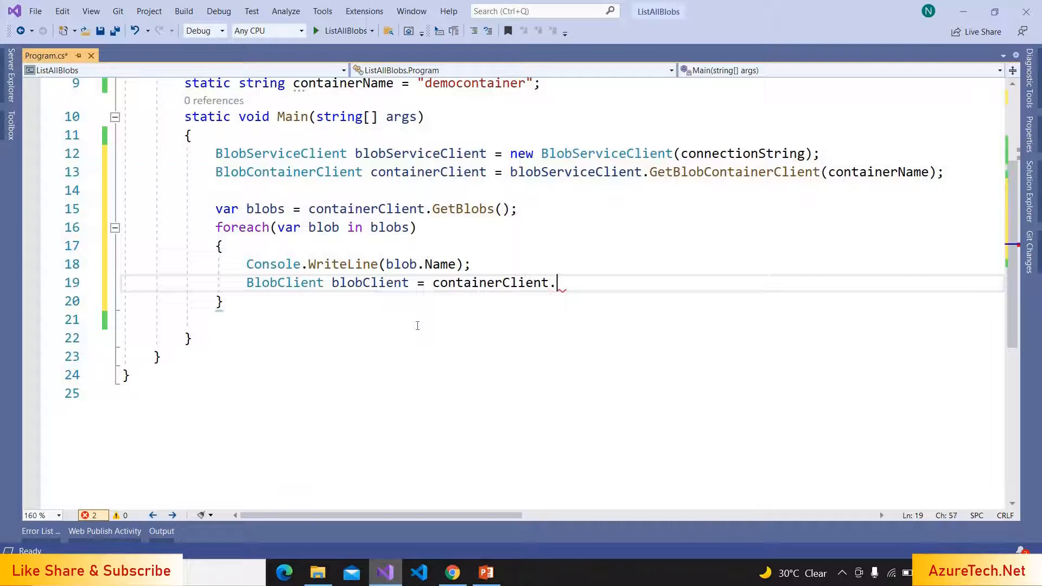
text(.)
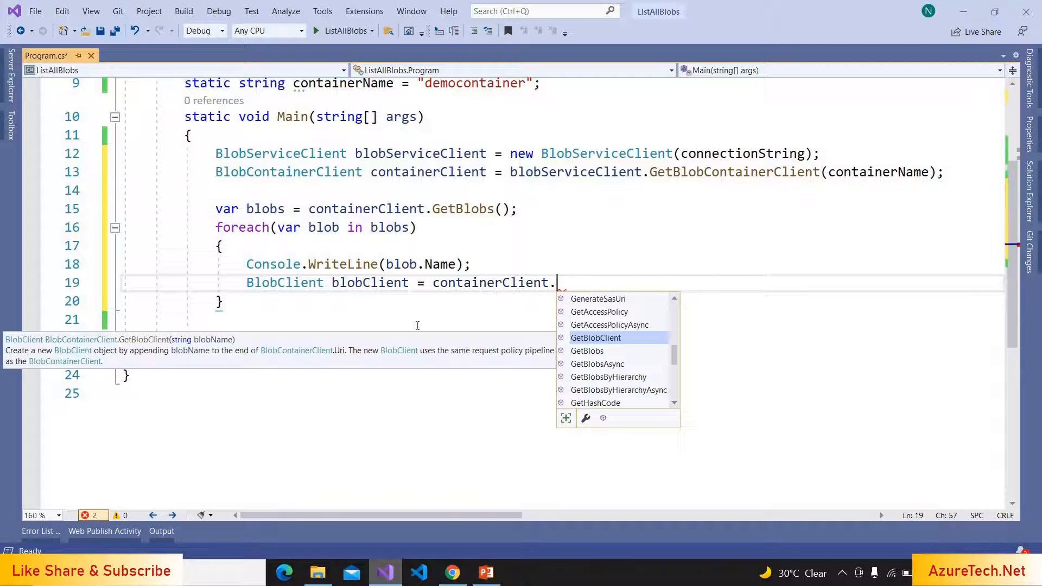
text(GetBlobClient(blob.Nam))
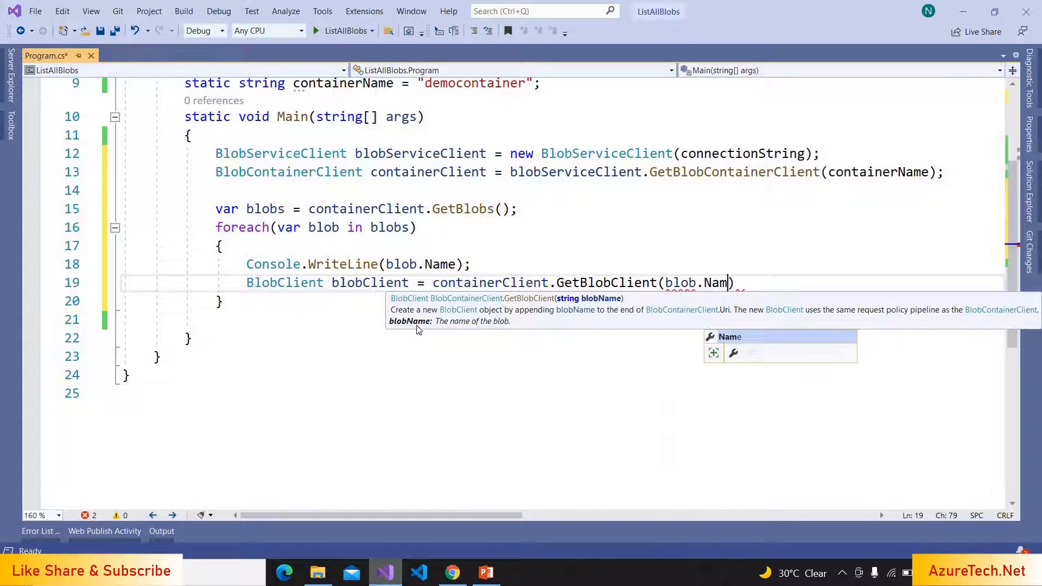
key(enter)
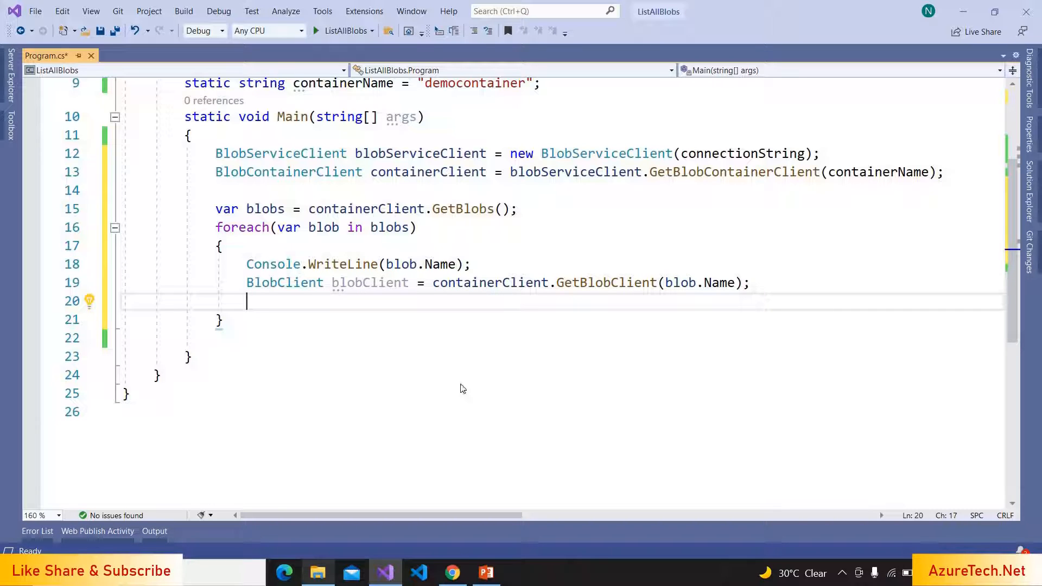
Download each blob with blobClient.DownloadTo(@"C:\Temp\OutputFiles\" + blob.Name)
text(blobClient.Downl)
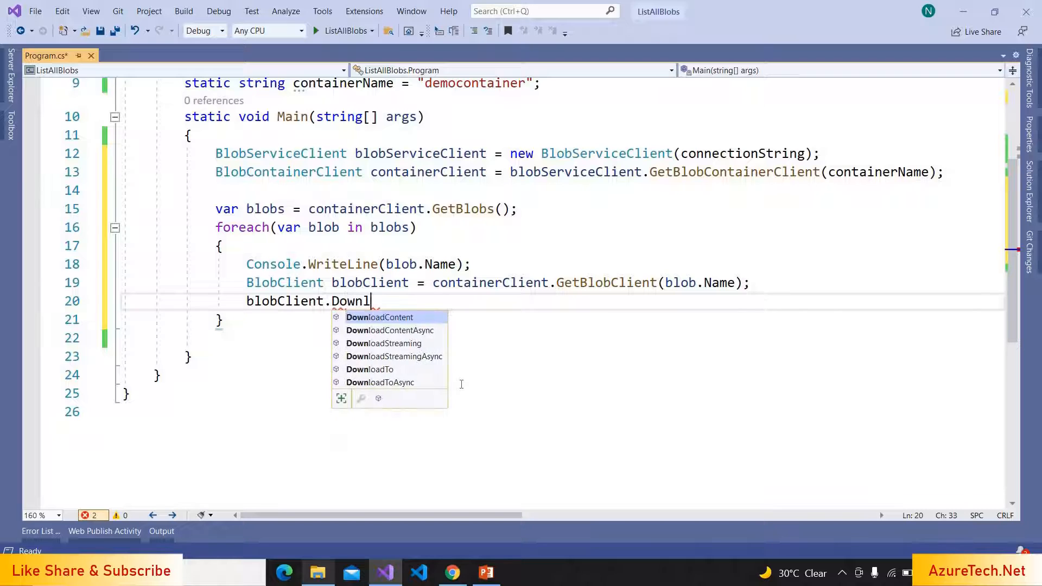
text(oadTo)
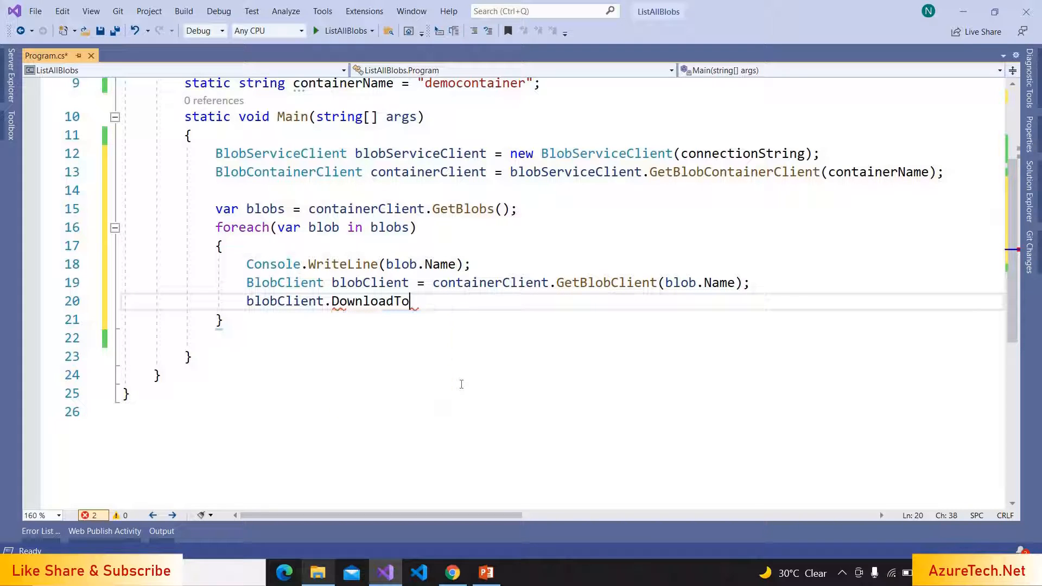
text(()
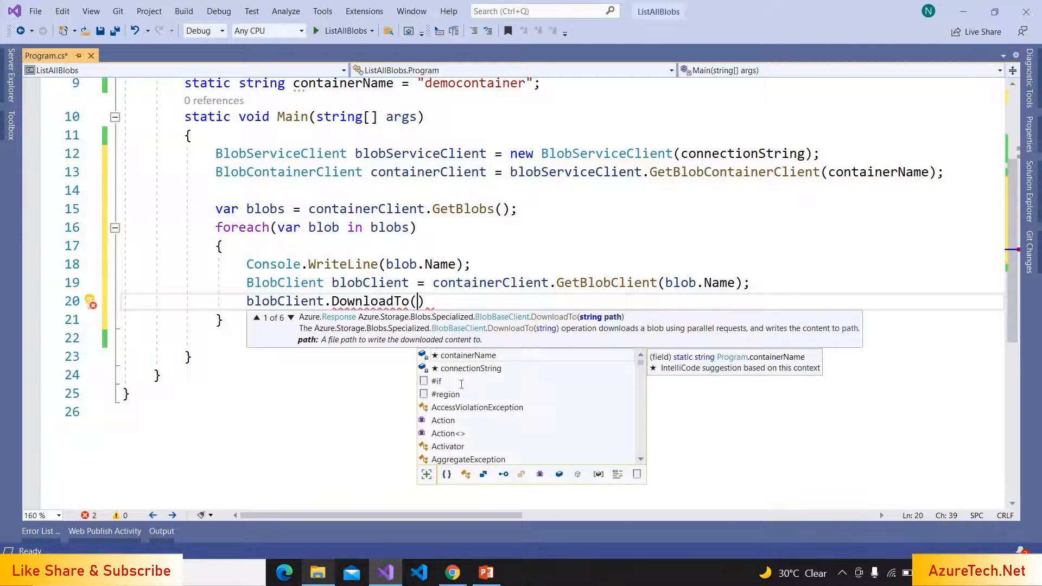
text(@")
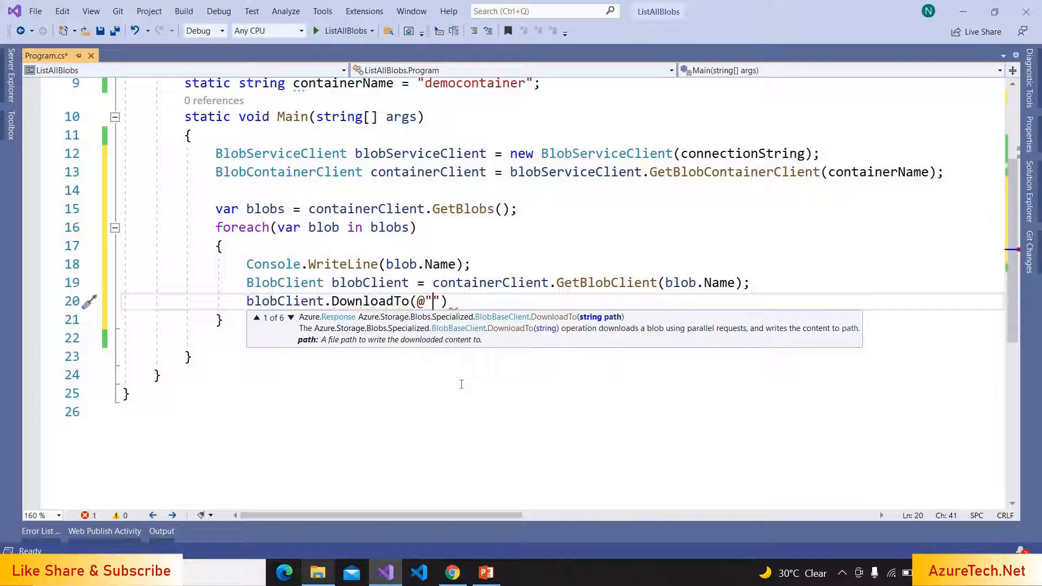
text(C:\Te)
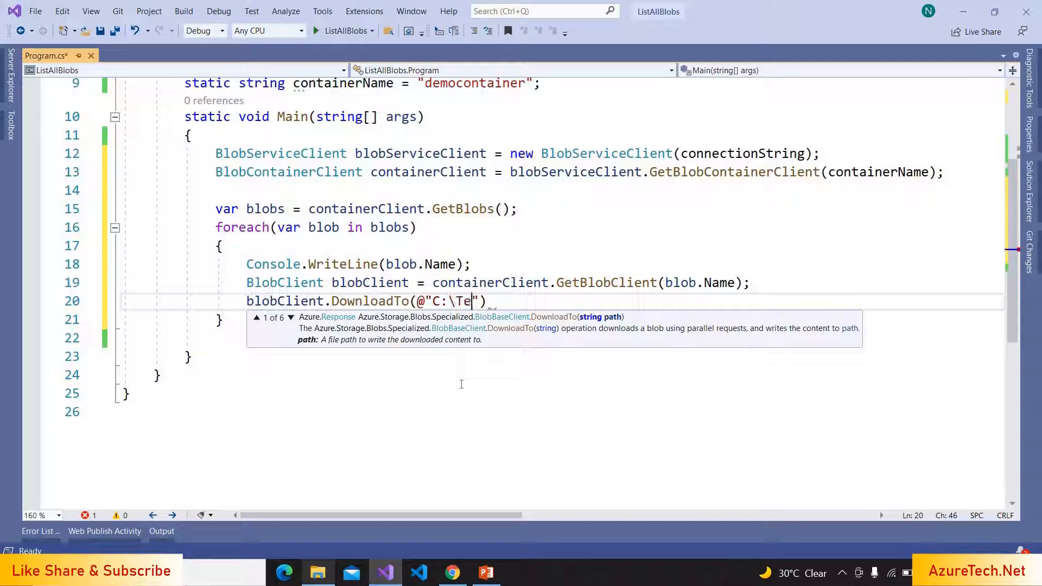
text(mp\)
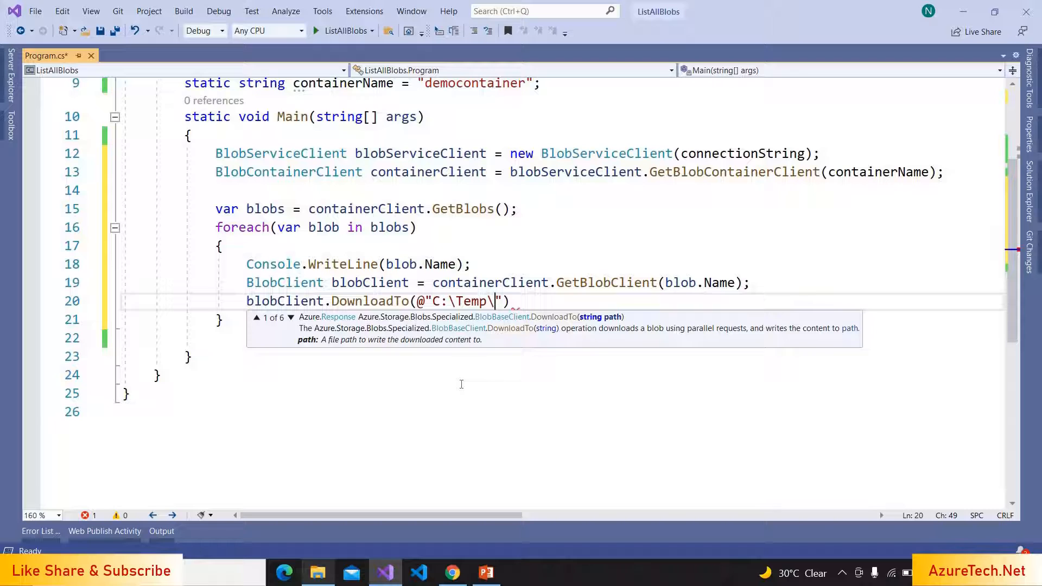
text(OutputFiles)
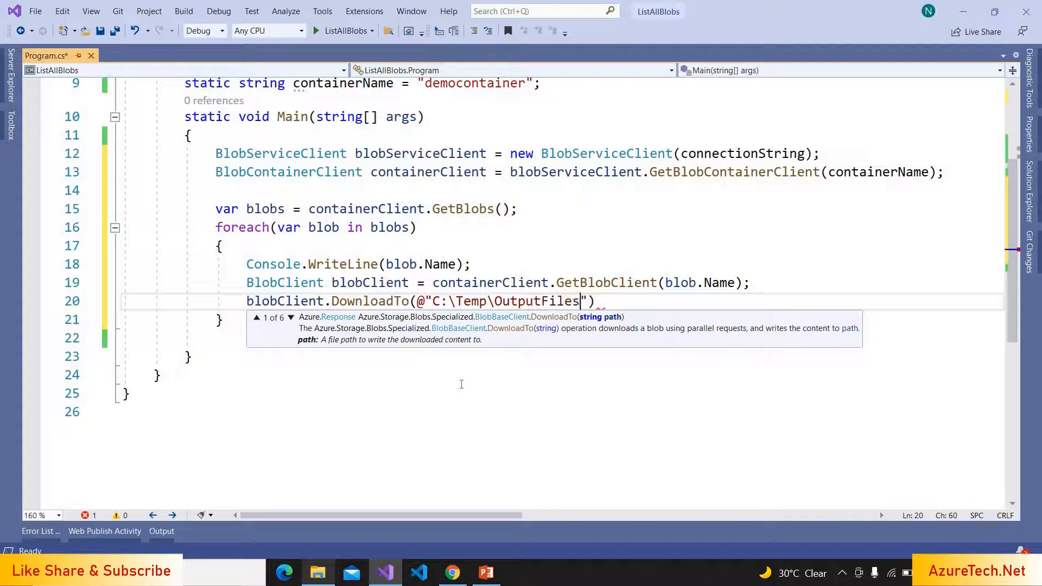
text(\)
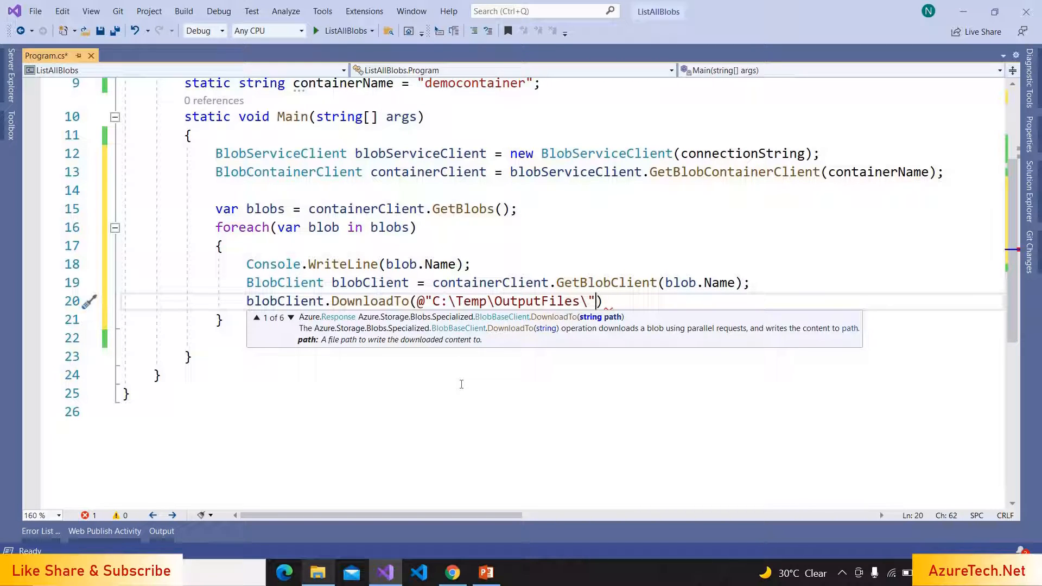
text(+)
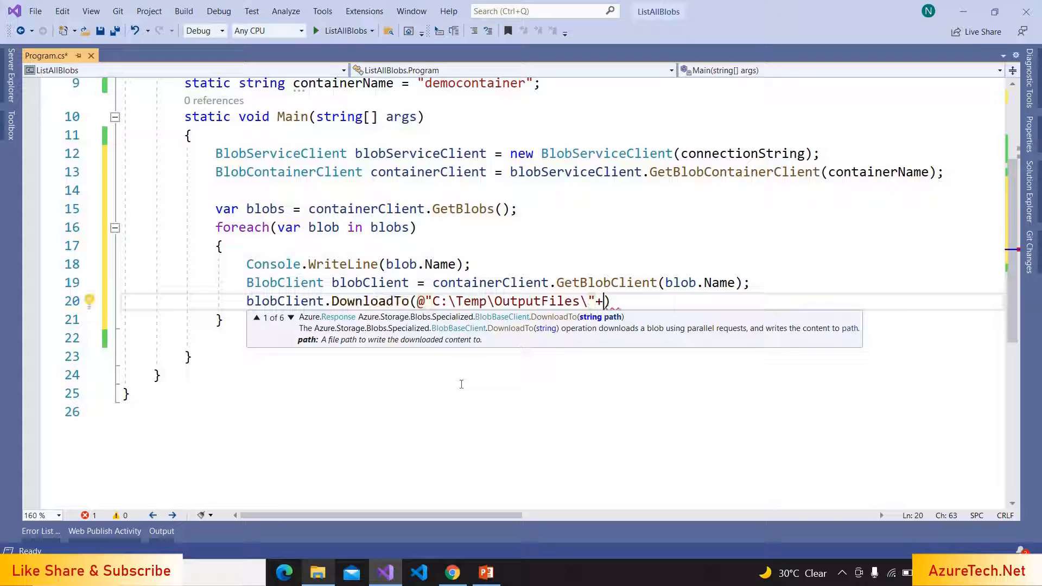
text(blob)
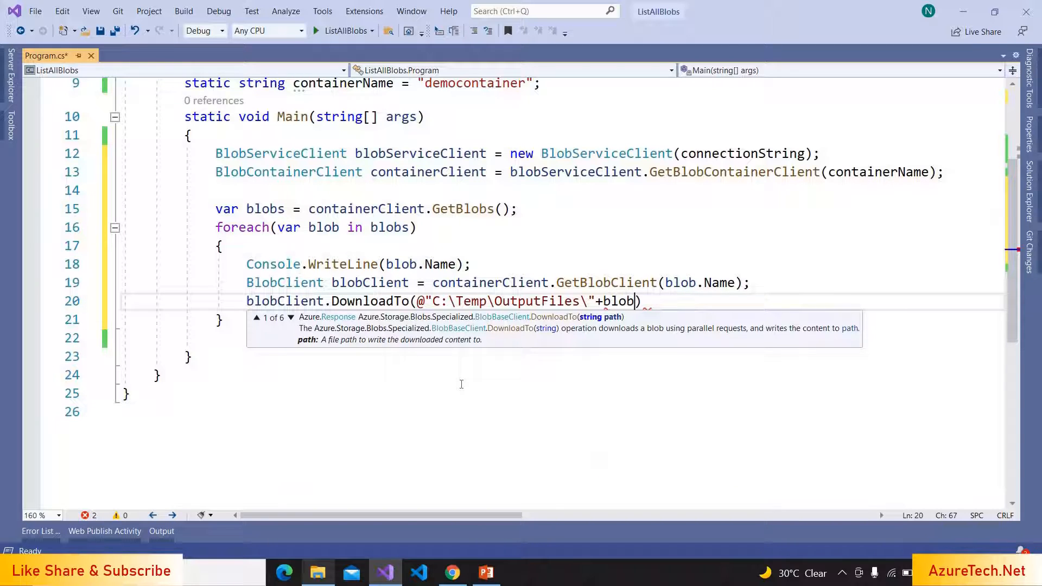
text(.Name)
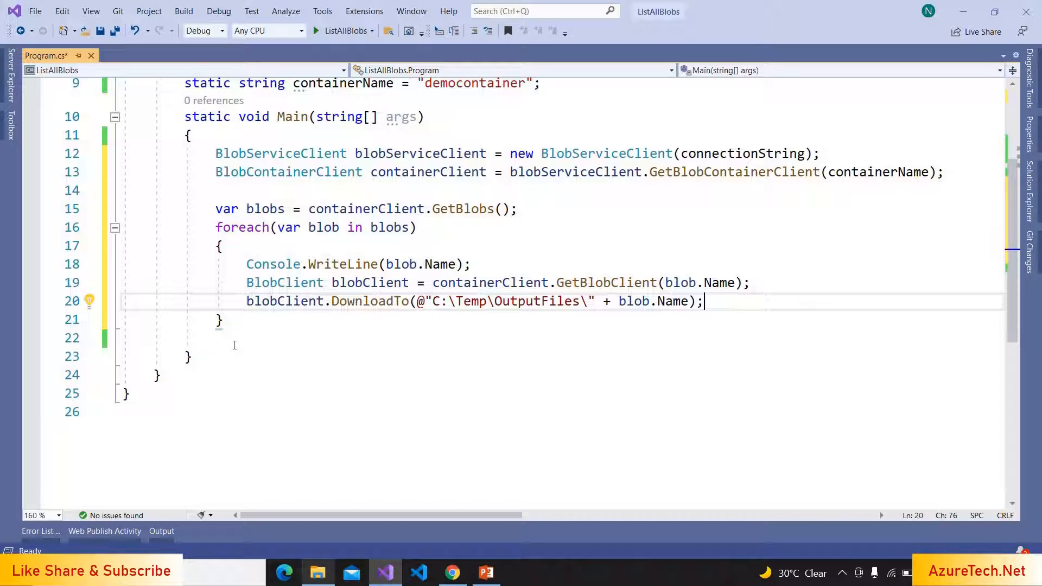
Add Console.Read() after the loop and run the ListAllBlobs program
text(Conso)
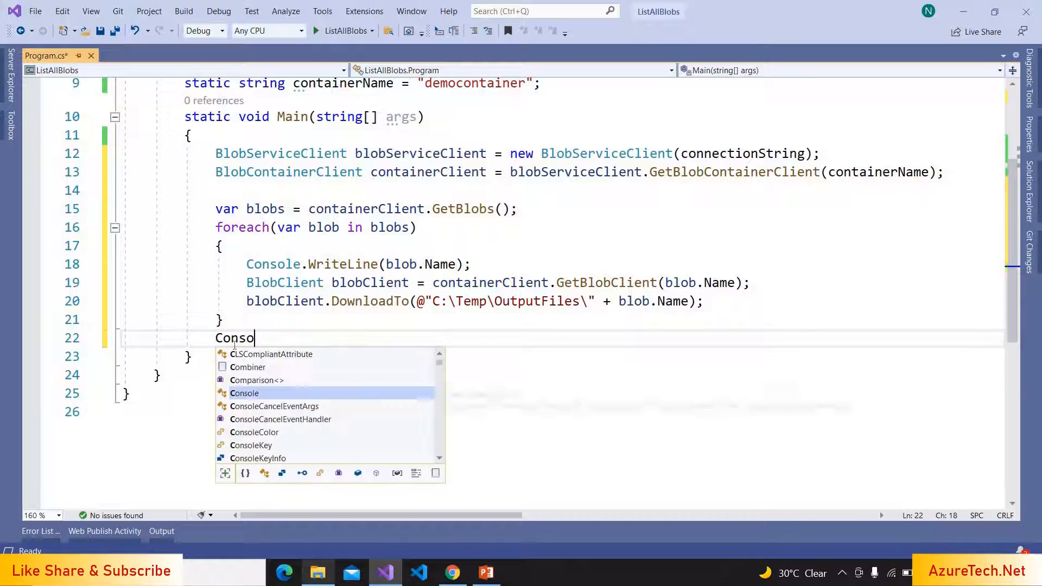
text(le.Read();)
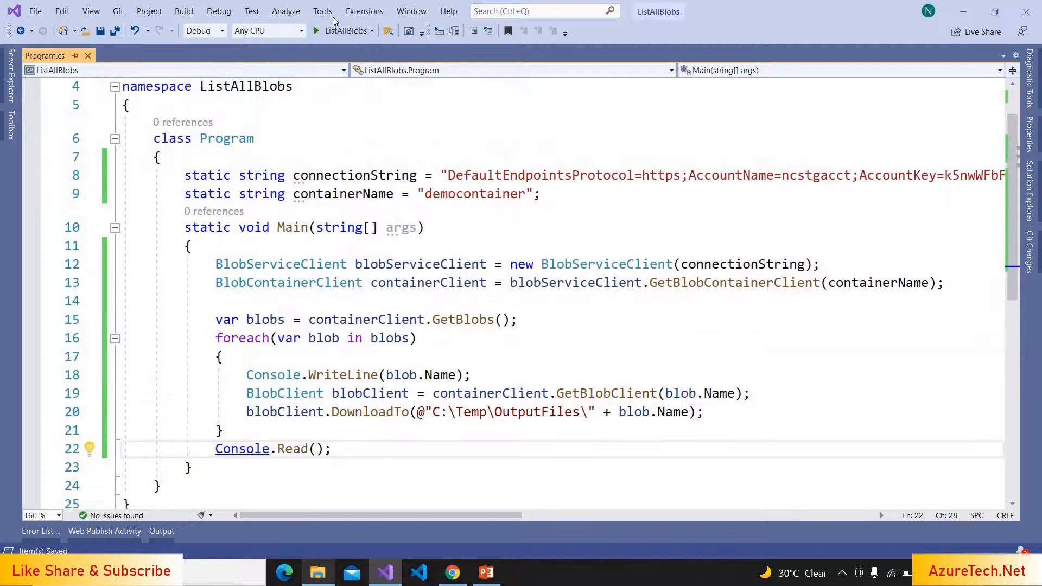
mouse_move(343, 30)
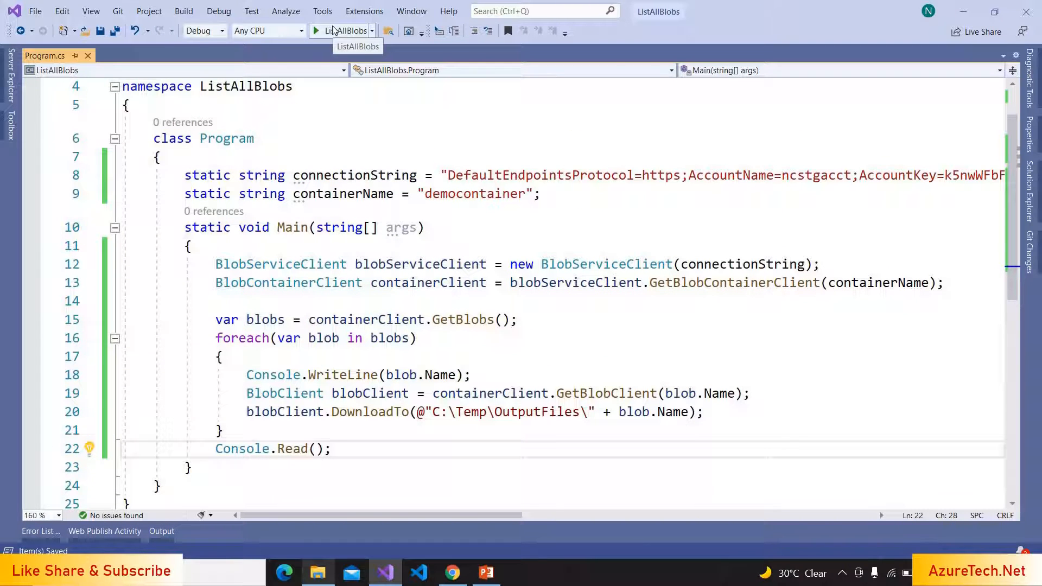
click(317, 31)
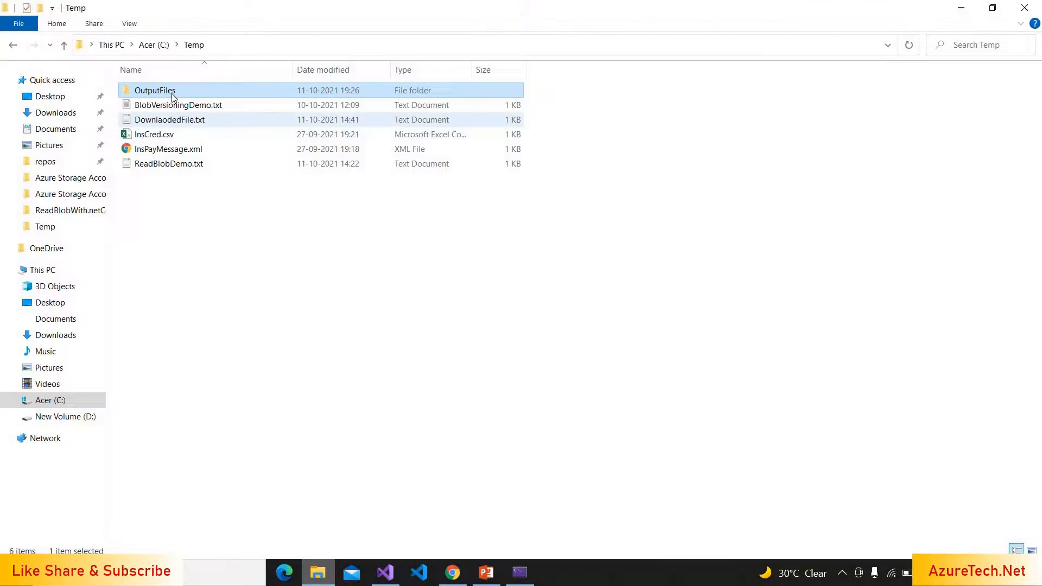
Open C:\Temp\OutputFiles and select all five downloaded blob files
double_click(154, 89)
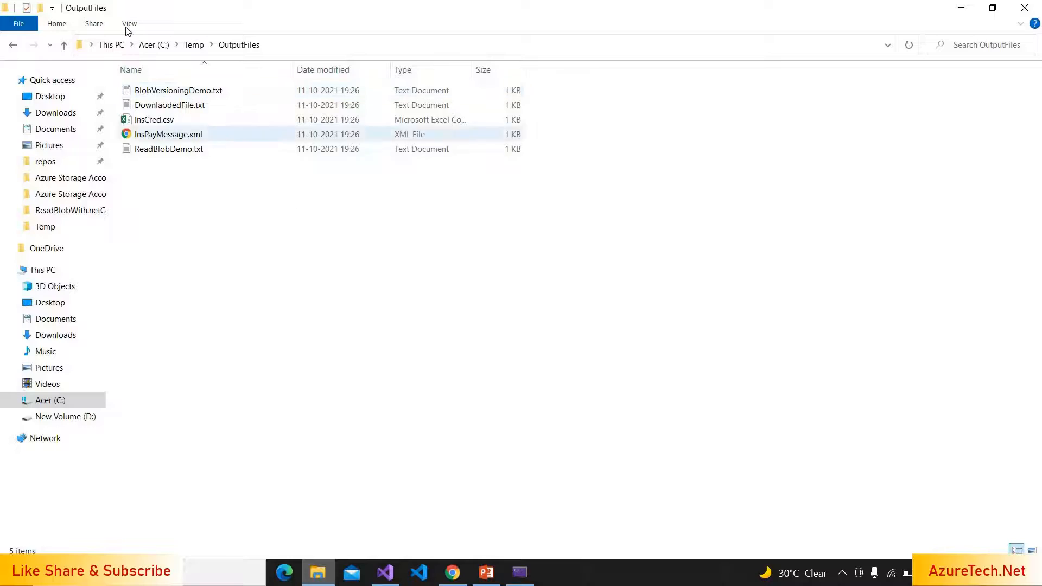
key(ctrl+a)
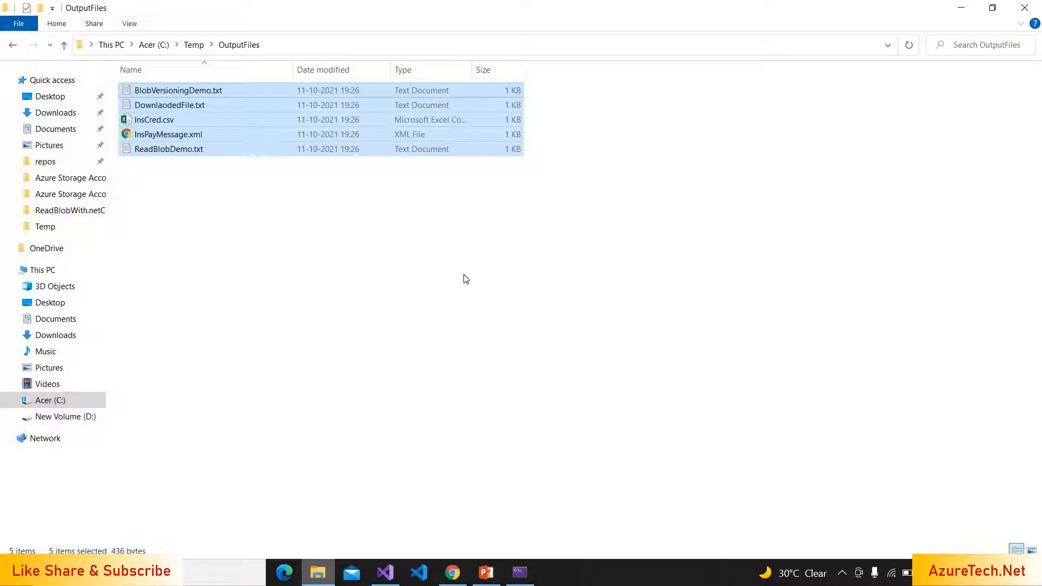